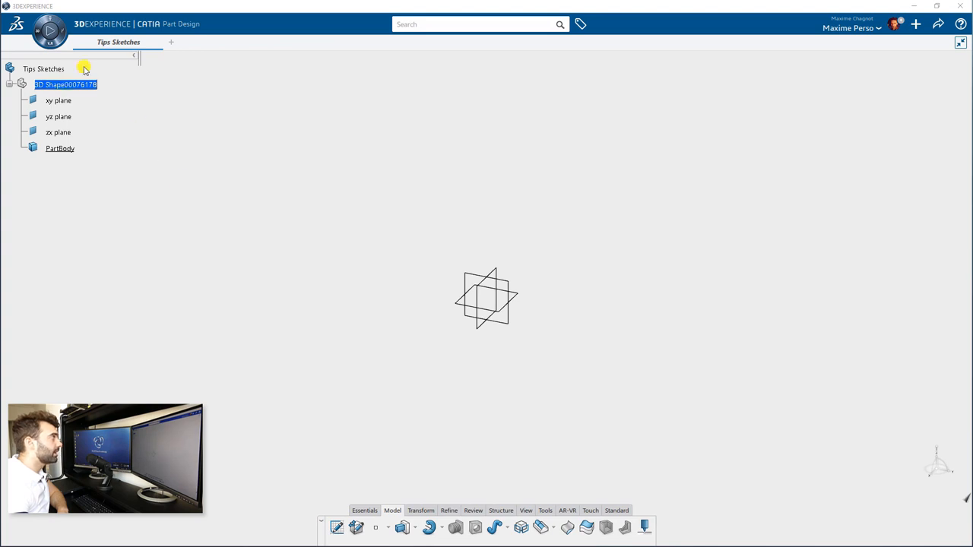
Rename the root node, then start Sketch.3 on a plane under PartBody.
{"action": "double_click", "coordinate": [42, 69]}
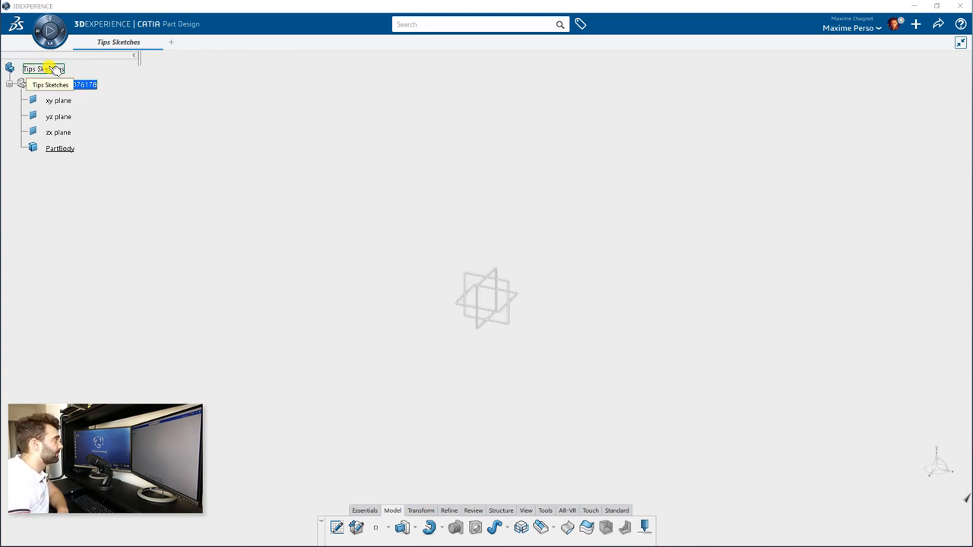
{"action": "left_click", "coordinate": [57, 115]}
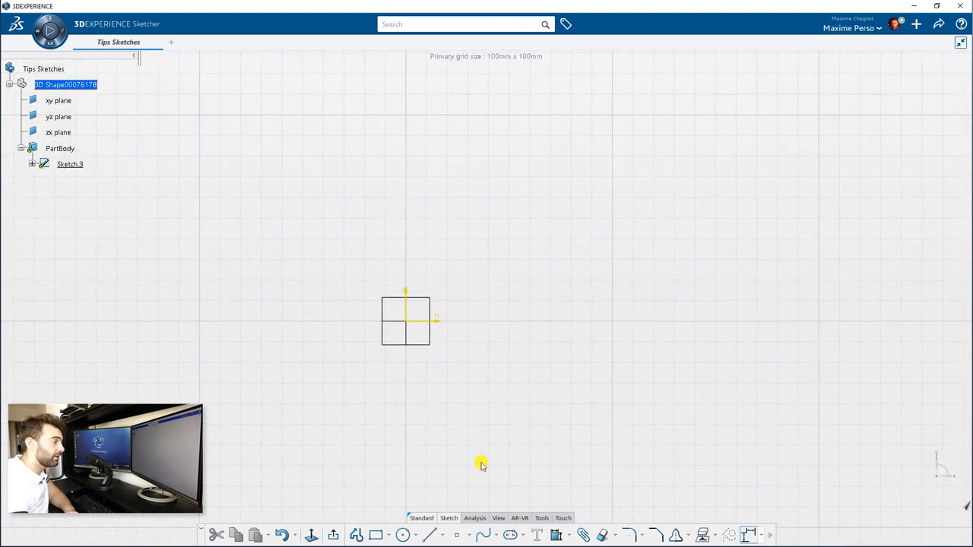
Place a hexagon and a larger triangle with the Polygon tool, each in a construction circle.
{"action": "left_click", "coordinate": [383, 535]}
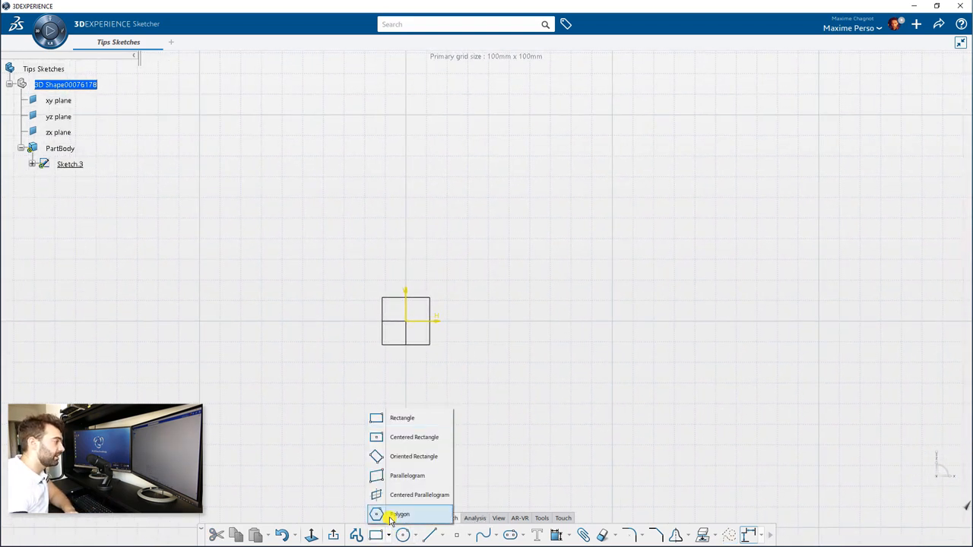
{"action": "mouse_move", "coordinate": [398, 514]}
{"action": "type", "text": "24"}
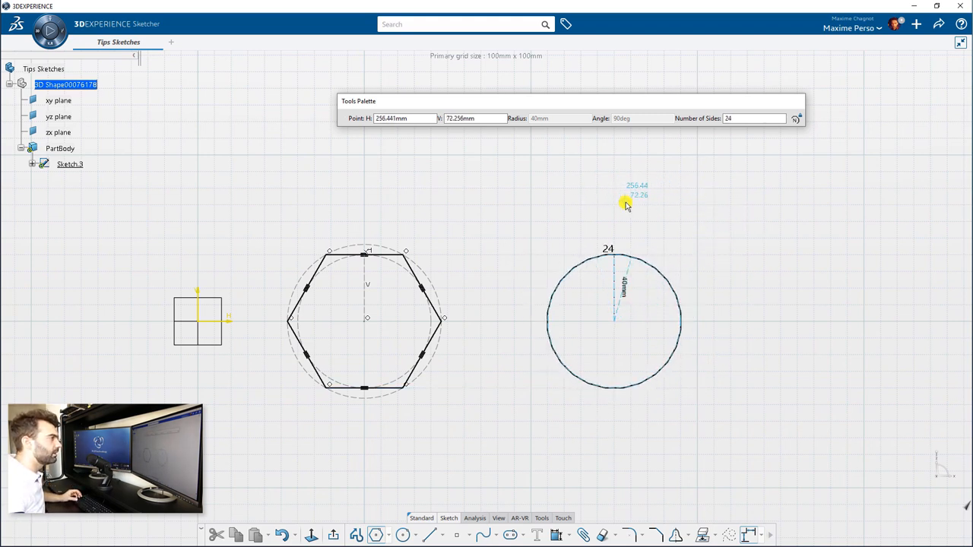
{"action": "left_click_drag", "start_coordinate": [627, 204], "coordinate": [672, 271]}
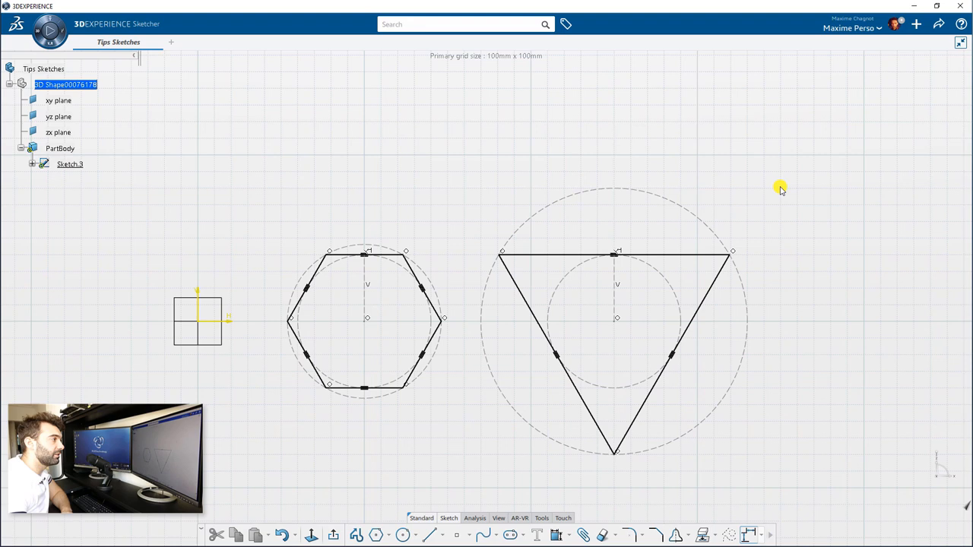
{"action": "mouse_move", "coordinate": [757, 212]}
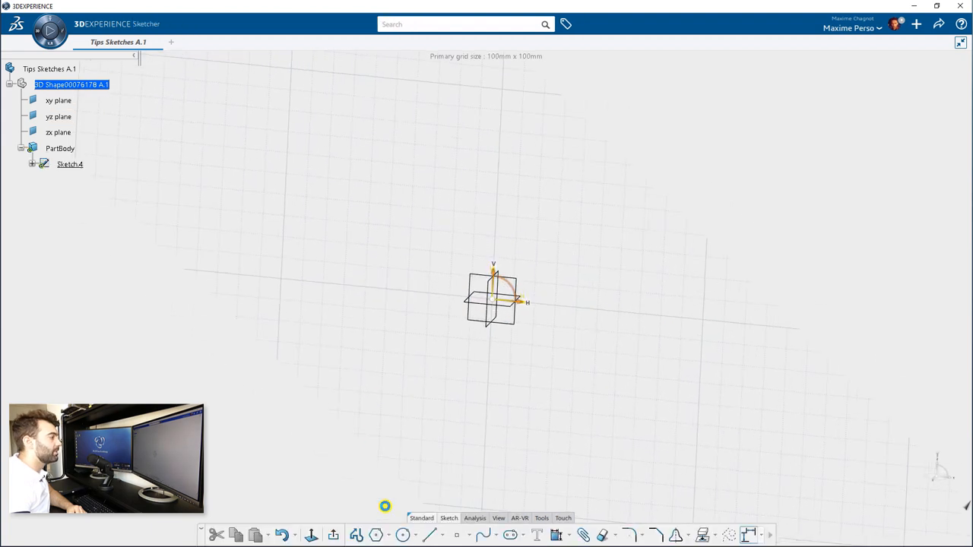
Sketch a rectangle with two circles inside, made equal in size with the Equal constraint.
{"action": "left_click", "coordinate": [386, 536]}
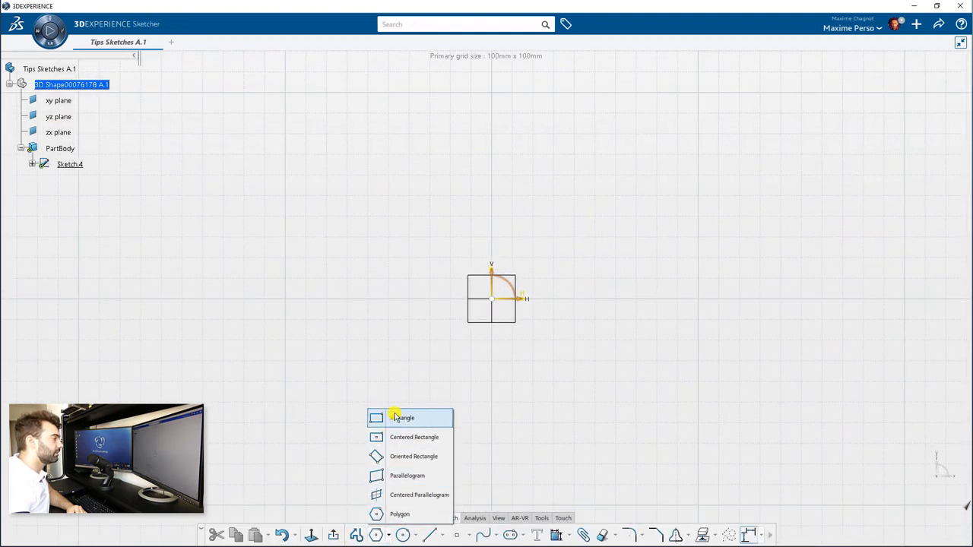
{"action": "left_click", "coordinate": [405, 416]}
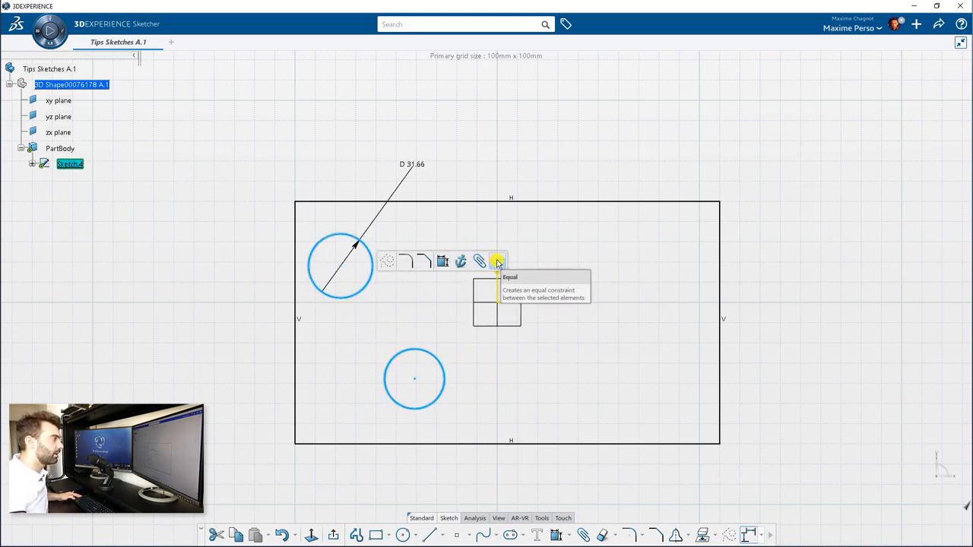
{"action": "left_click", "coordinate": [499, 262]}
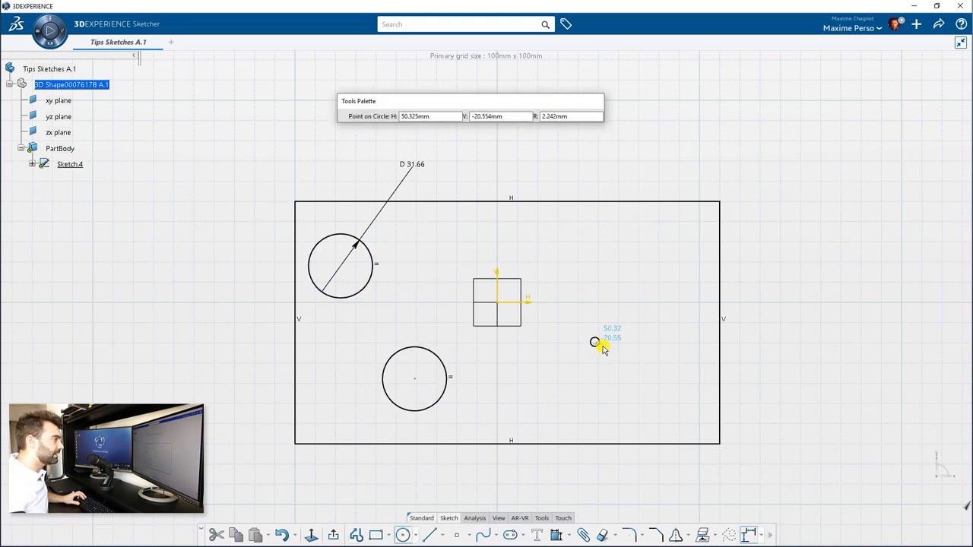
{"action": "left_click", "coordinate": [596, 342]}
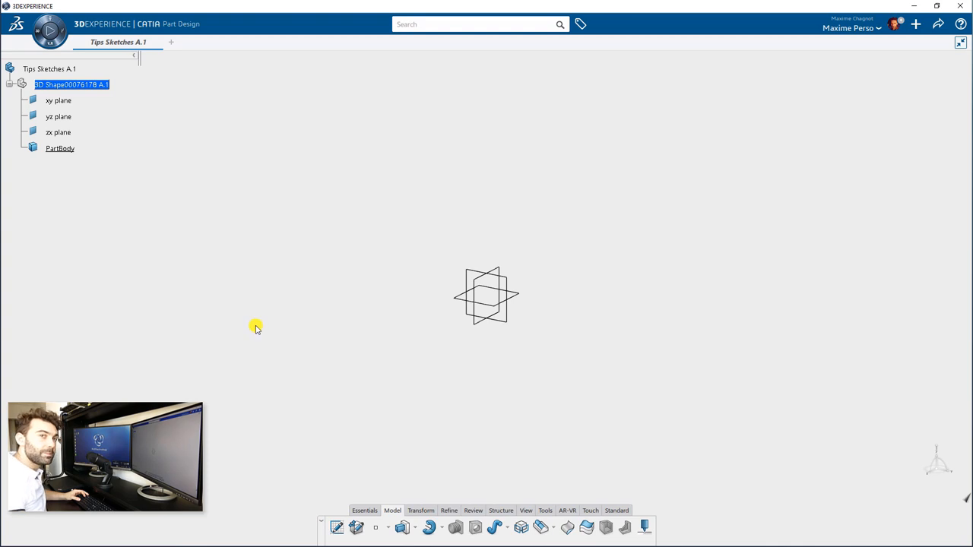
{"action": "mouse_move", "coordinate": [502, 334]}
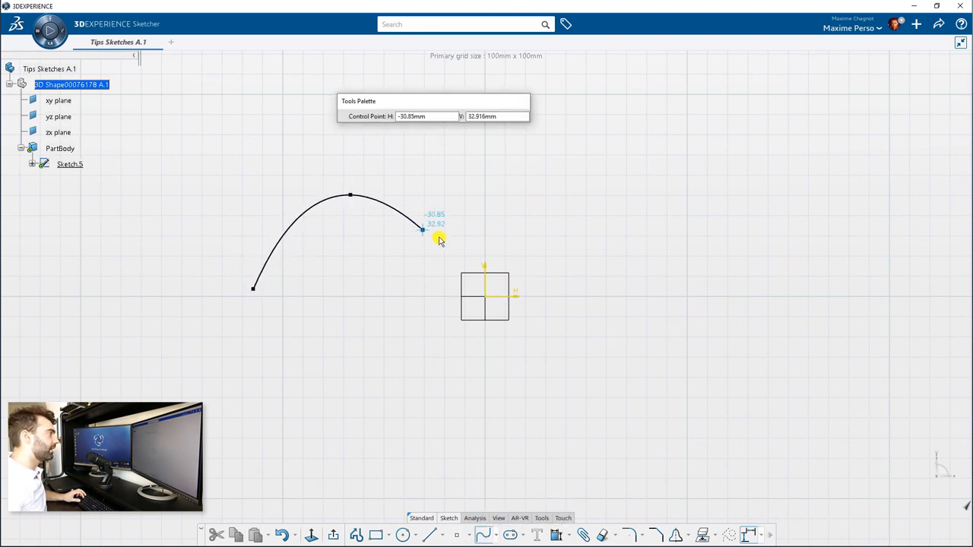
Draw a five-point spline and drag its middle and right end into a gentle wave.
{"action": "left_click_drag", "start_coordinate": [423, 229], "coordinate": [651, 250]}
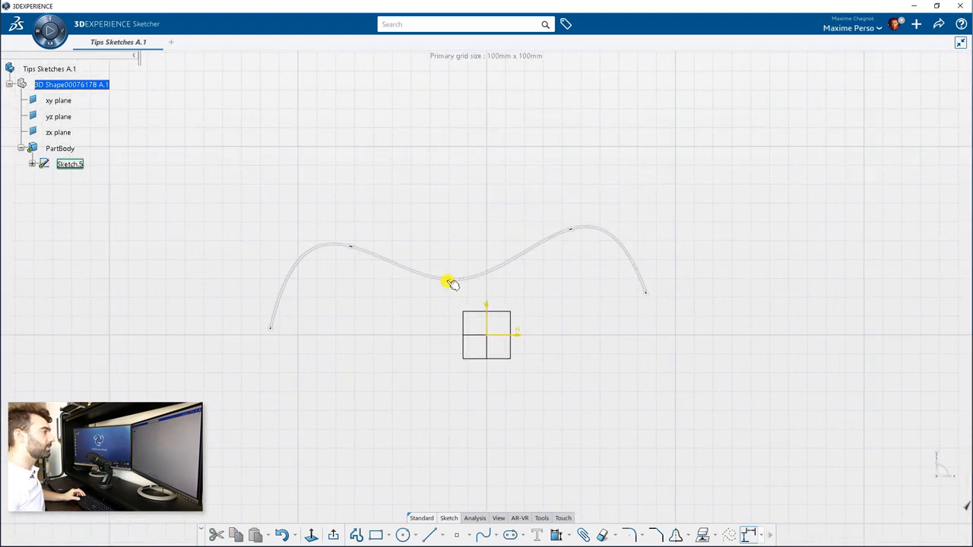
{"action": "left_click_drag", "start_coordinate": [448, 281], "coordinate": [453, 216]}
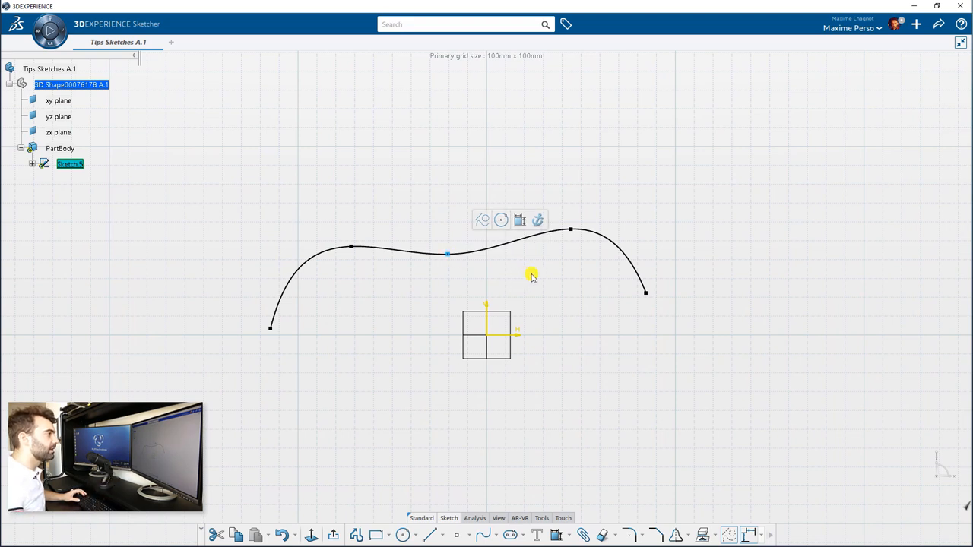
{"action": "left_click_drag", "start_coordinate": [646, 291], "coordinate": [672, 246]}
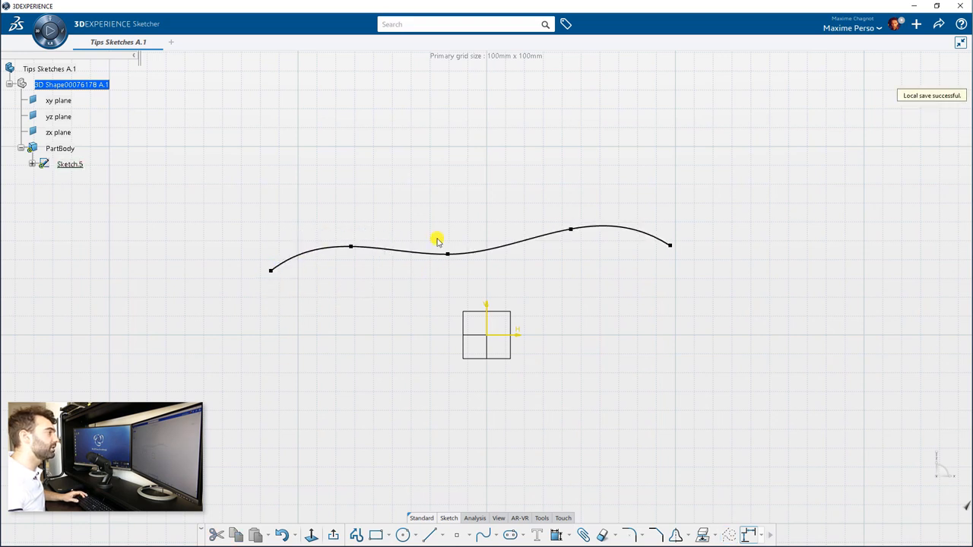
{"action": "mouse_move", "coordinate": [353, 240]}
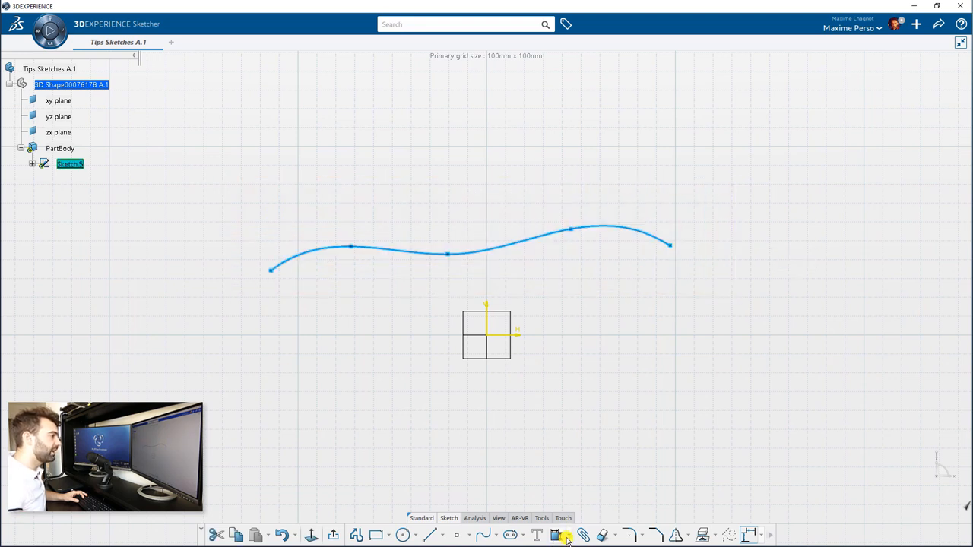
Auto-constrain all spline points to the origin in H and V, then leave the Sketcher.
{"action": "left_click", "coordinate": [556, 535]}
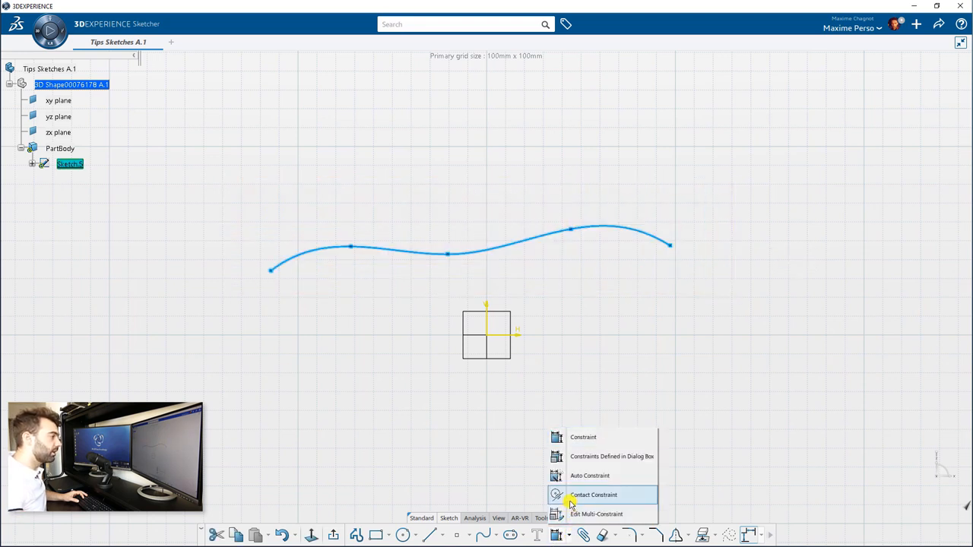
{"action": "mouse_move", "coordinate": [590, 475]}
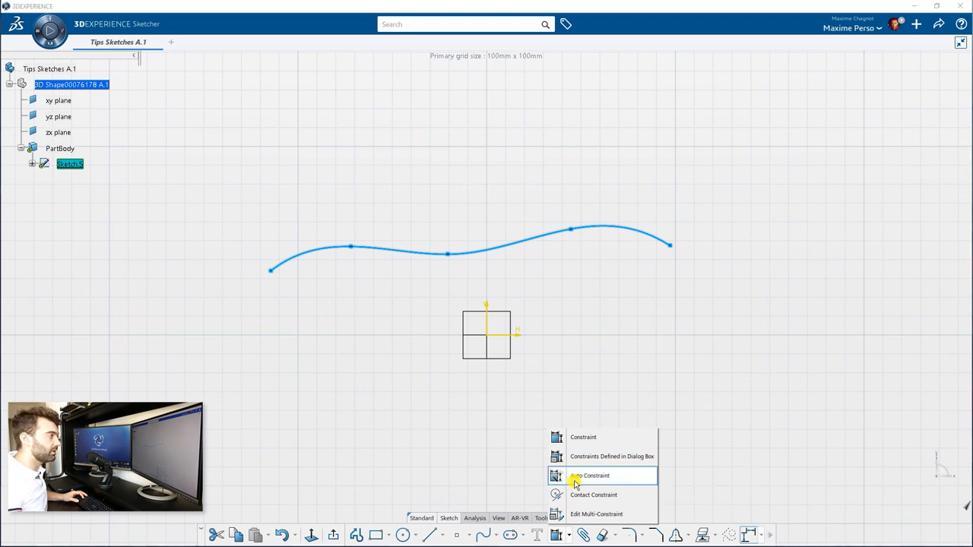
{"action": "left_click", "coordinate": [590, 474]}
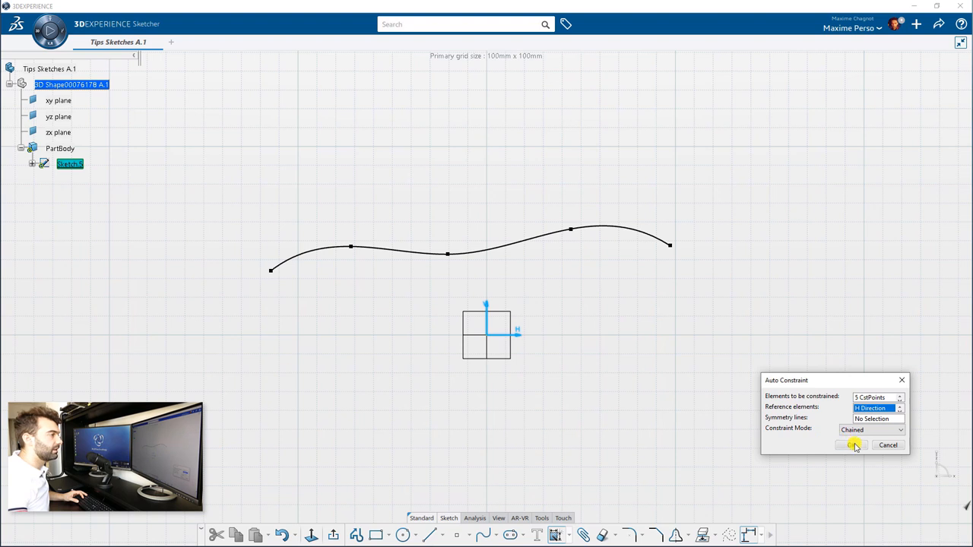
{"action": "left_click", "coordinate": [853, 446]}
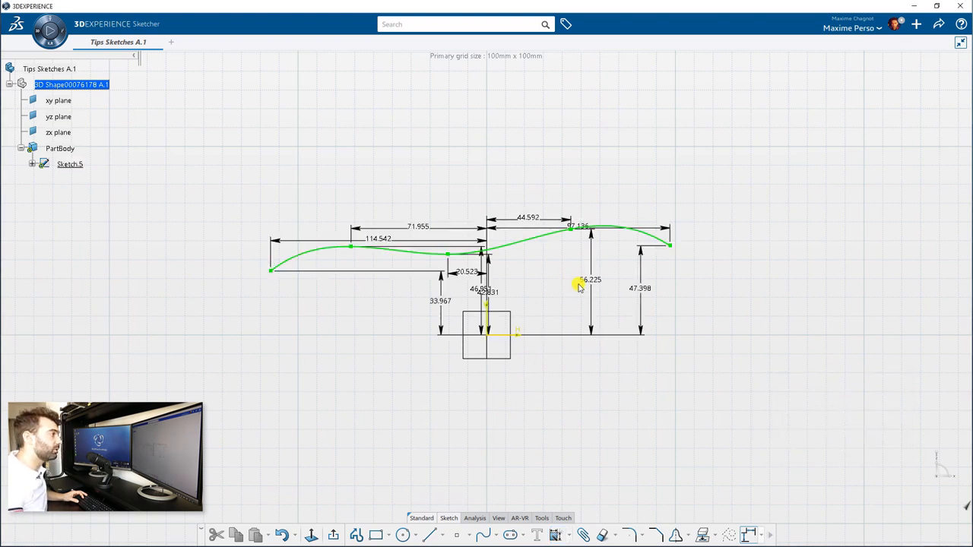
{"action": "double_click", "coordinate": [590, 280]}
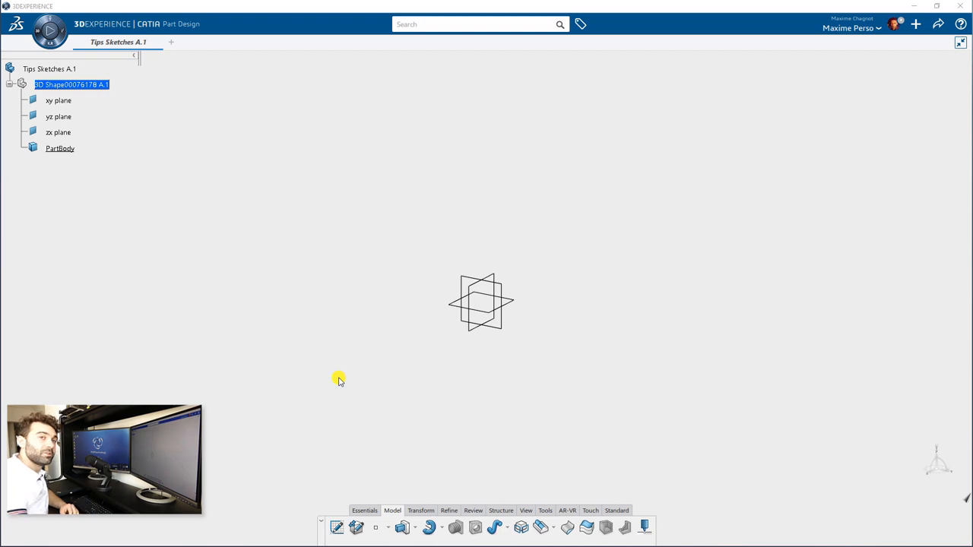
{"action": "mouse_move", "coordinate": [501, 332]}
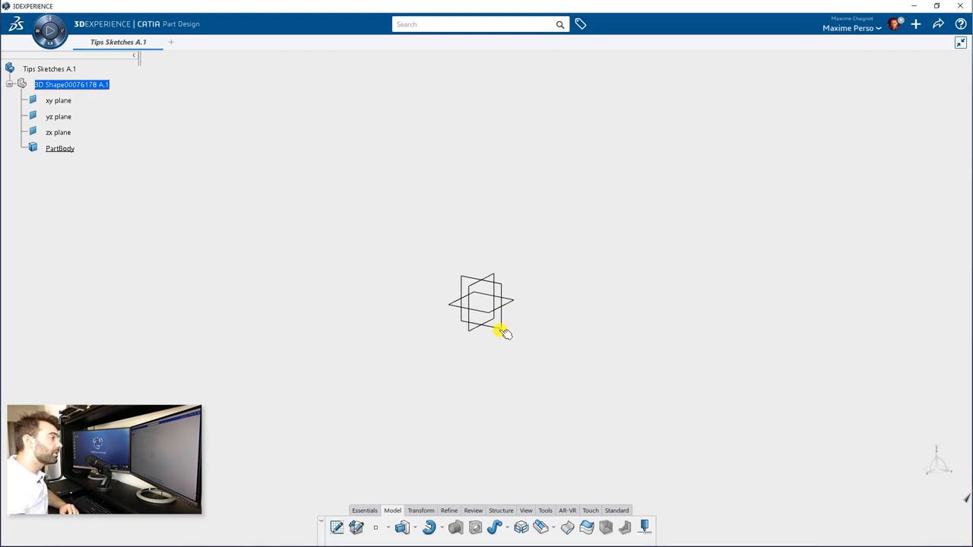
Create a sketch on a plane containing the text 'PLM Technology' and confirm it.
{"action": "left_click", "coordinate": [499, 332]}
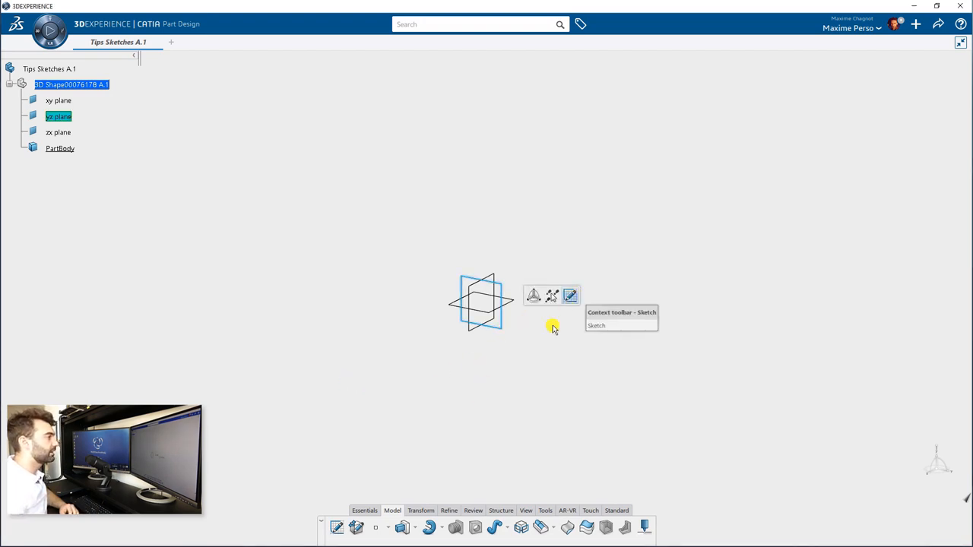
{"action": "left_click", "coordinate": [570, 295]}
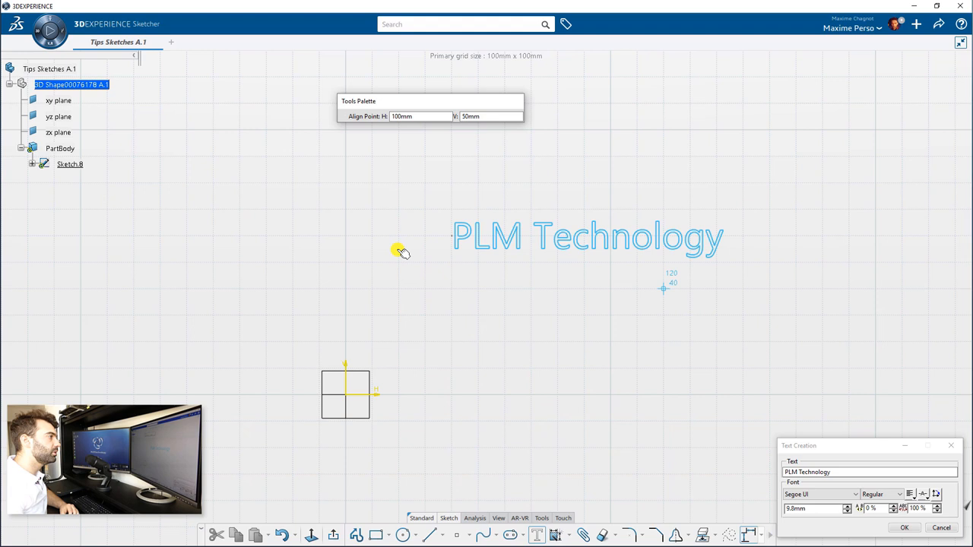
{"action": "left_click", "coordinate": [851, 494]}
{"action": "type", "text": "8.9"}
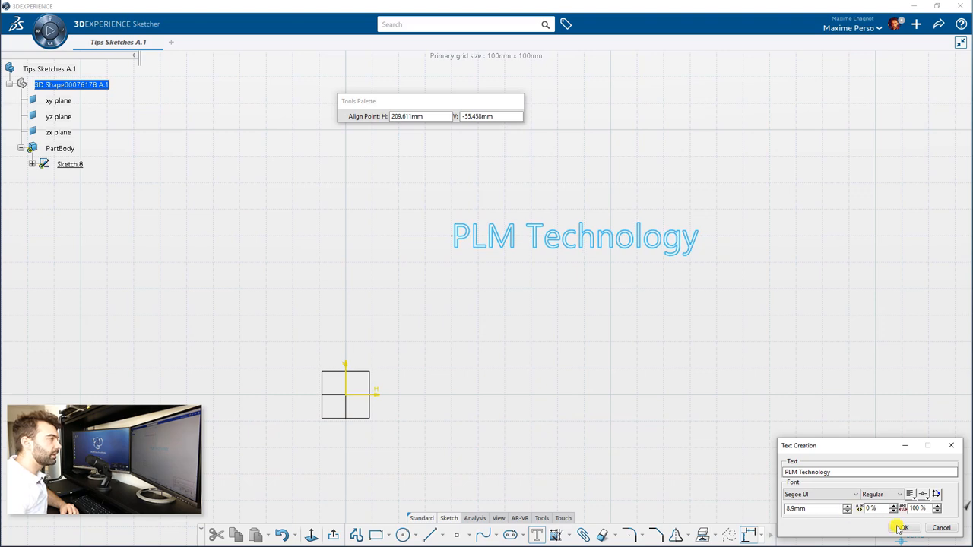
{"action": "left_click", "coordinate": [903, 527]}
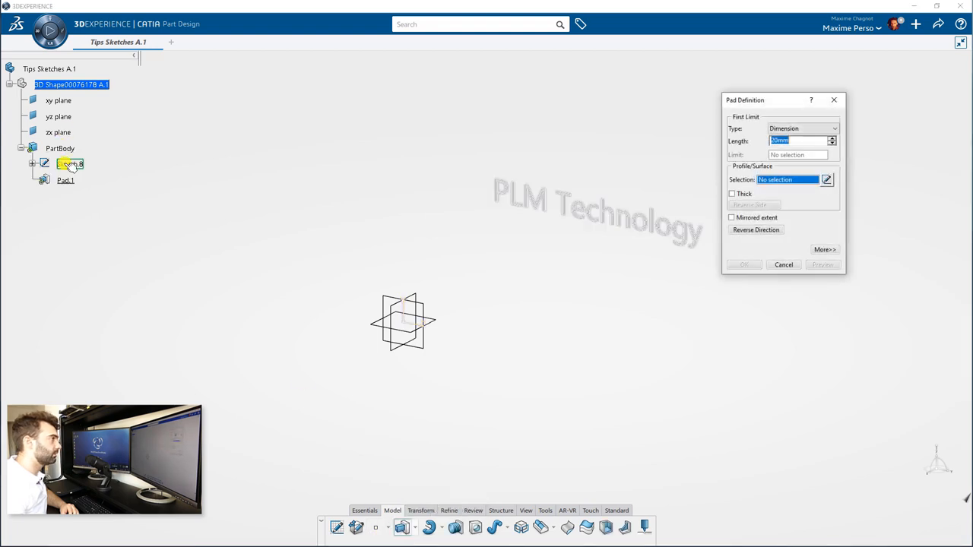
Pad the text sketch into solid letters, then select the pad and its sketch for removal.
{"action": "left_click", "coordinate": [743, 264]}
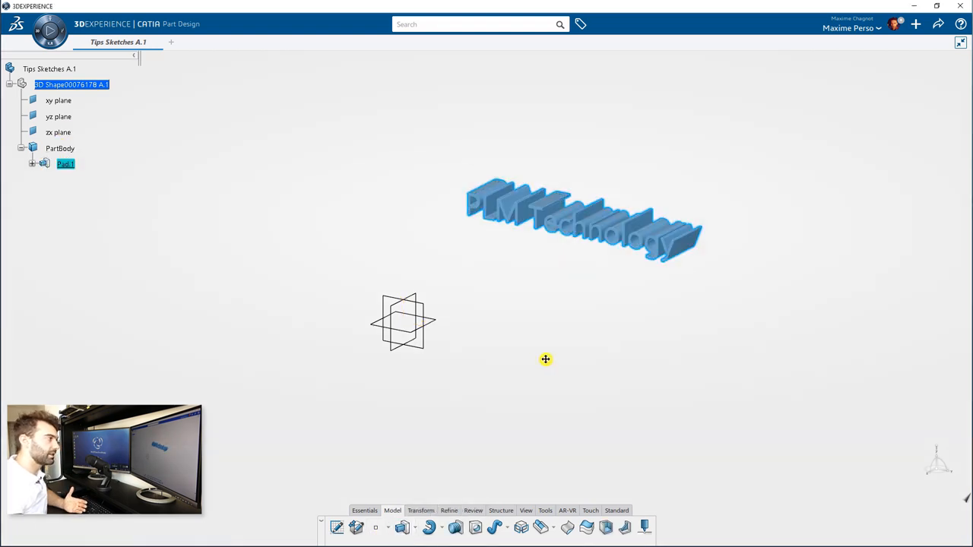
{"action": "left_click", "coordinate": [32, 164]}
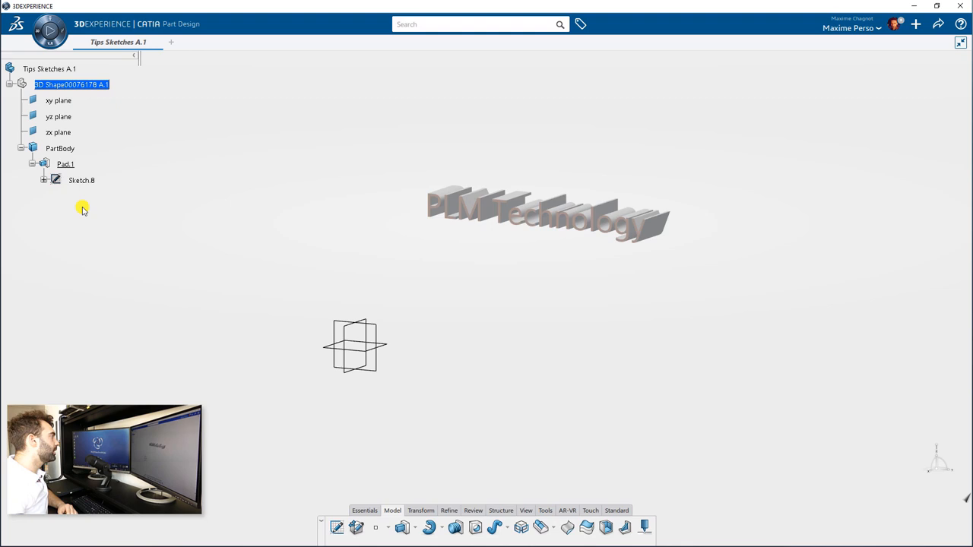
{"action": "left_click", "coordinate": [65, 164]}
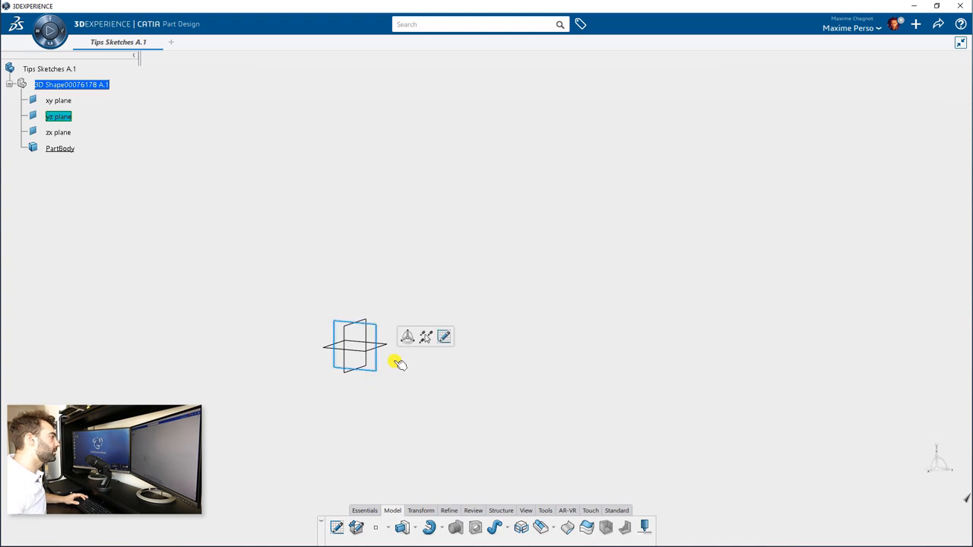
{"action": "left_click", "coordinate": [444, 338]}
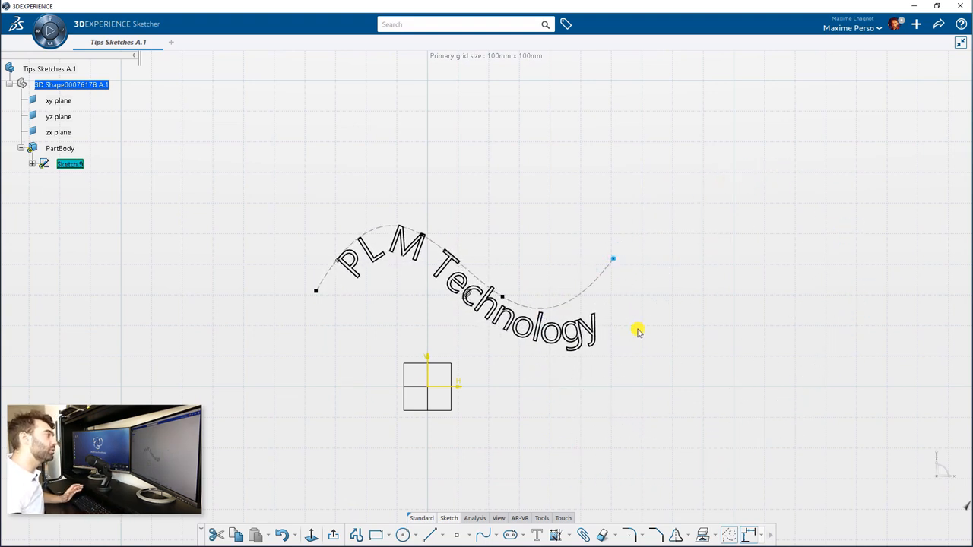
{"action": "mouse_move", "coordinate": [575, 427]}
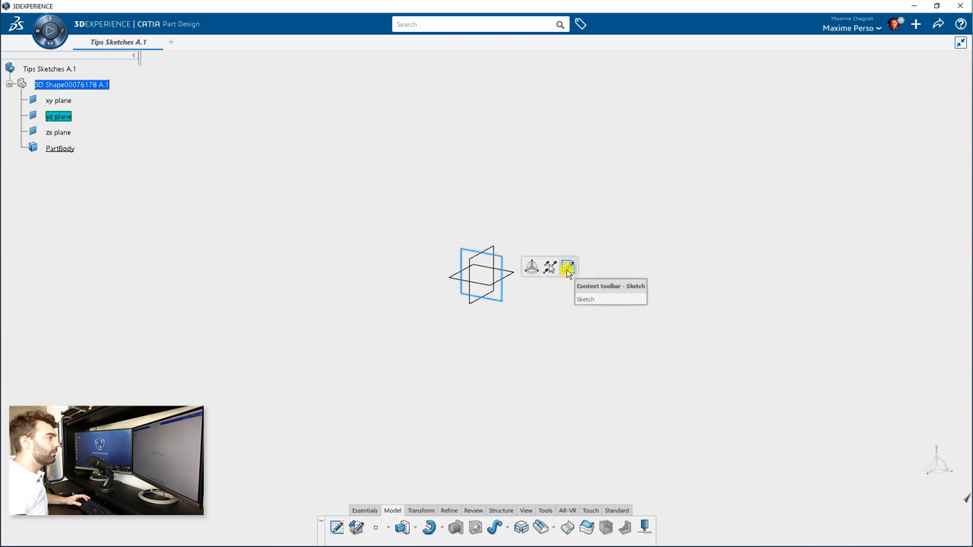
Sketch a rectangle with an axis and revolve Sketch.10 into a 360-degree shaft.
{"action": "left_click", "coordinate": [569, 266]}
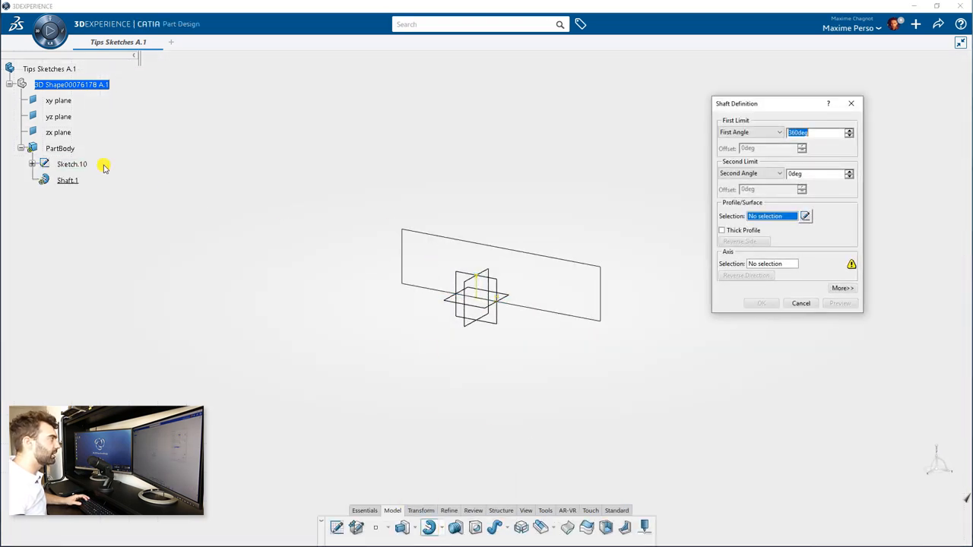
{"action": "left_click", "coordinate": [71, 165]}
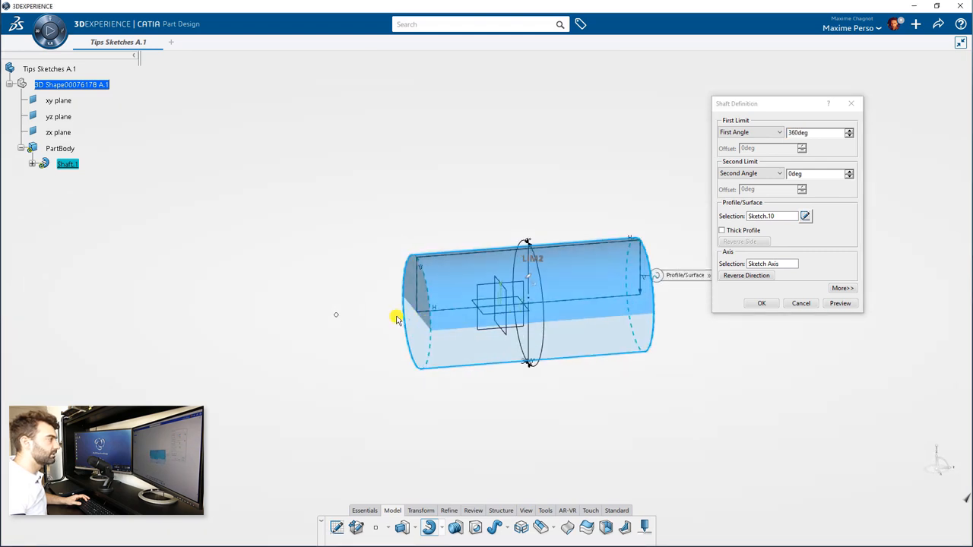
{"action": "left_click", "coordinate": [760, 302]}
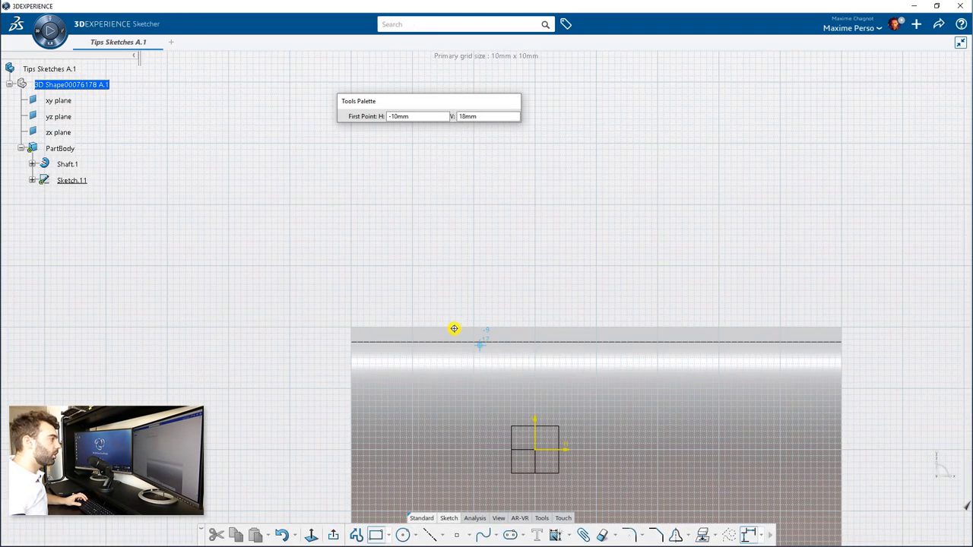
Draw a narrow rectangle across the shaft's top edge and constrain it symmetric about the line.
{"action": "left_click", "coordinate": [453, 328]}
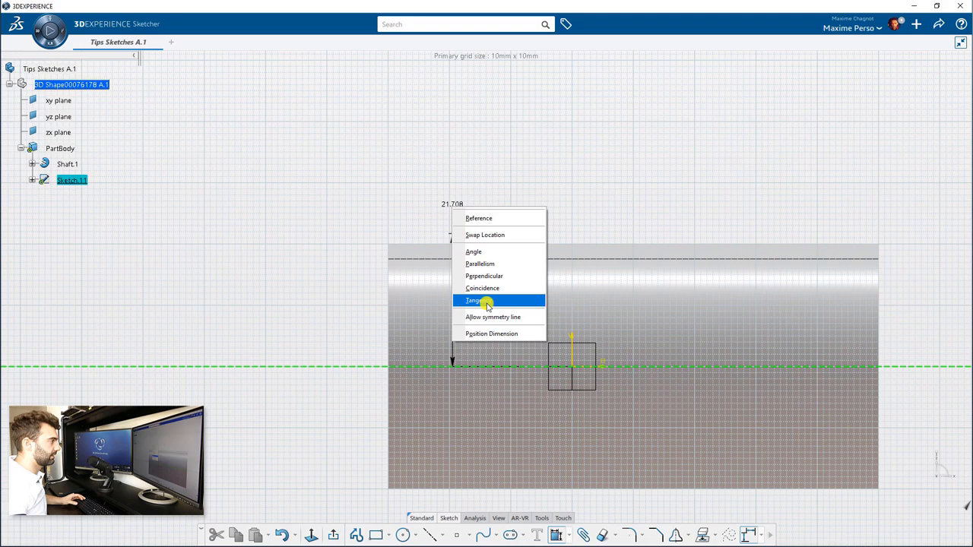
{"action": "left_click", "coordinate": [475, 301]}
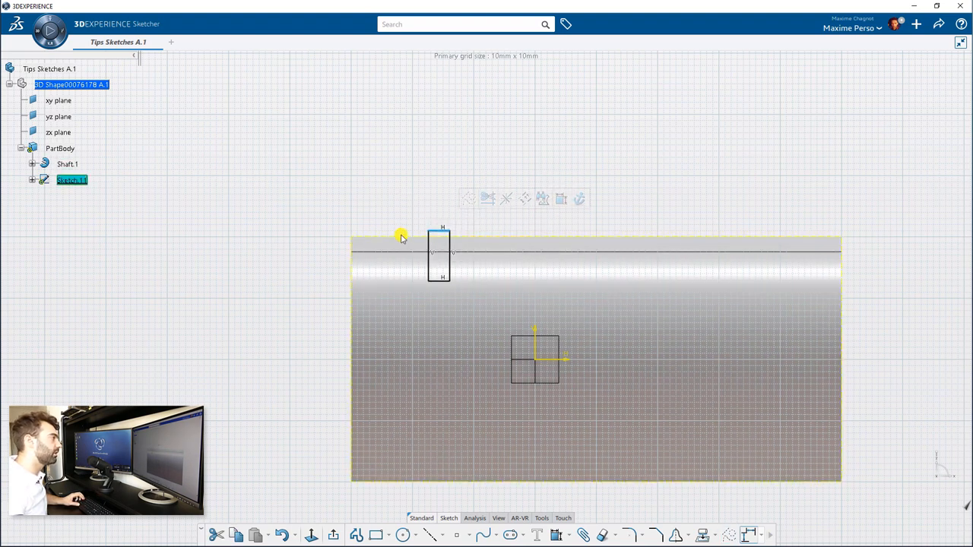
{"action": "right_click", "coordinate": [402, 237]}
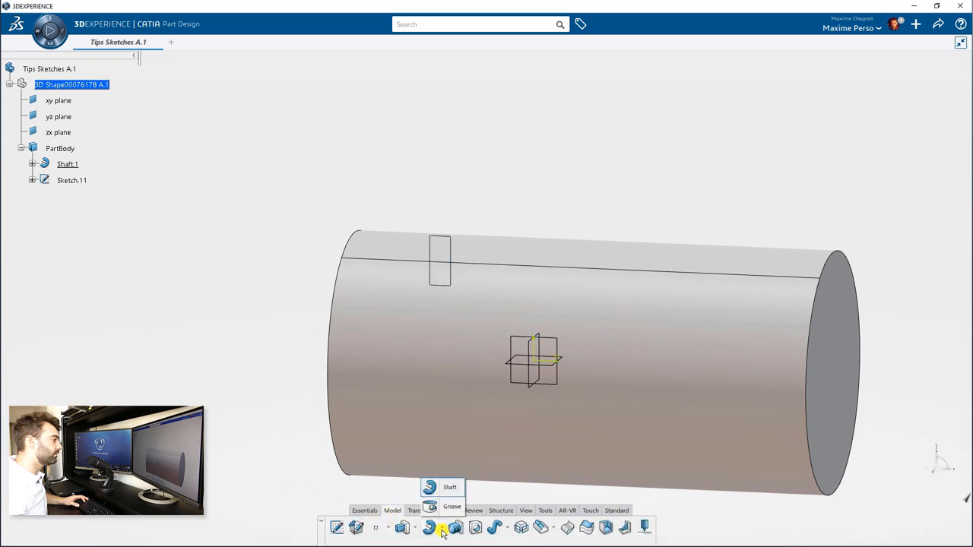
Cut a 360-degree Groove from Sketch.11 around the shaft axis.
{"action": "left_click", "coordinate": [452, 506]}
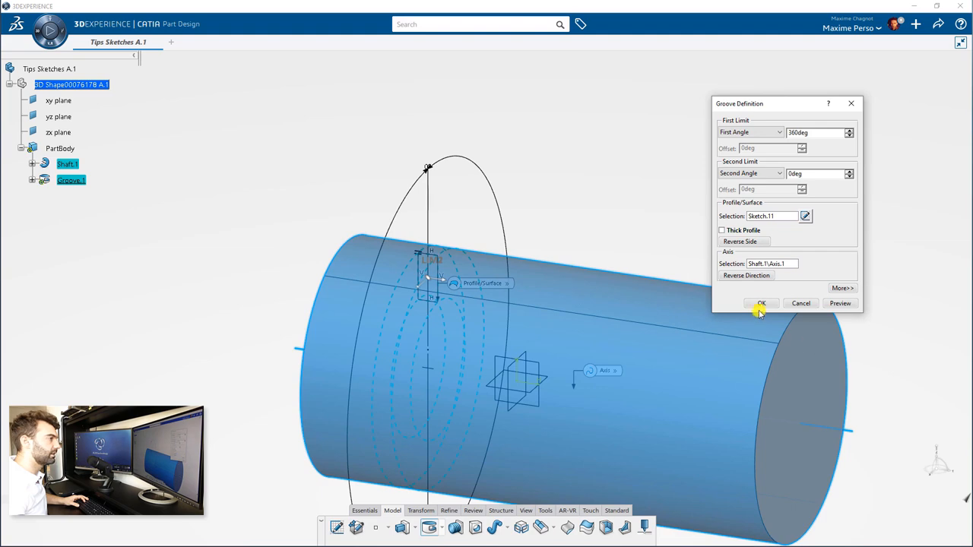
{"action": "left_click", "coordinate": [760, 304]}
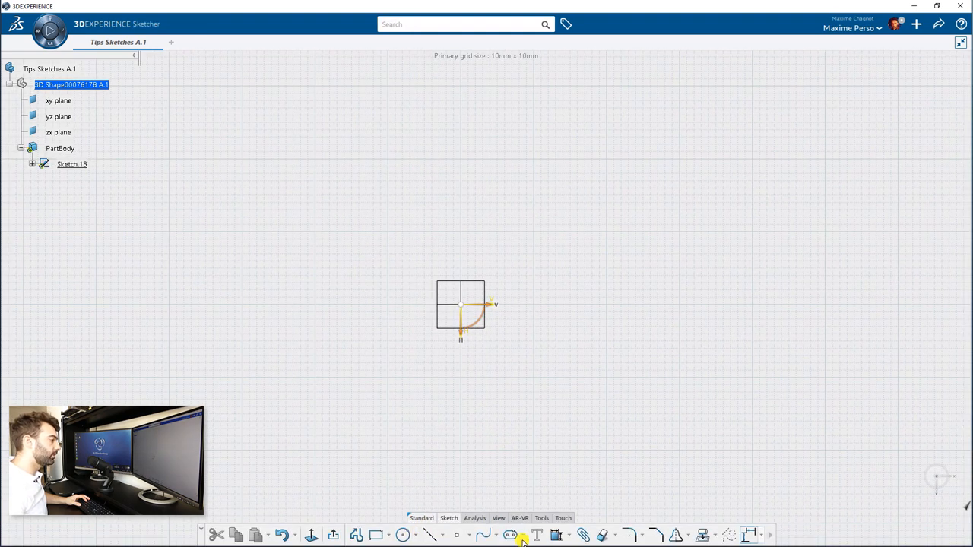
Draw a 40 mm construction circle at the origin with a small circle centred on it, then reopen Sketch.13.
{"action": "left_click", "coordinate": [402, 535]}
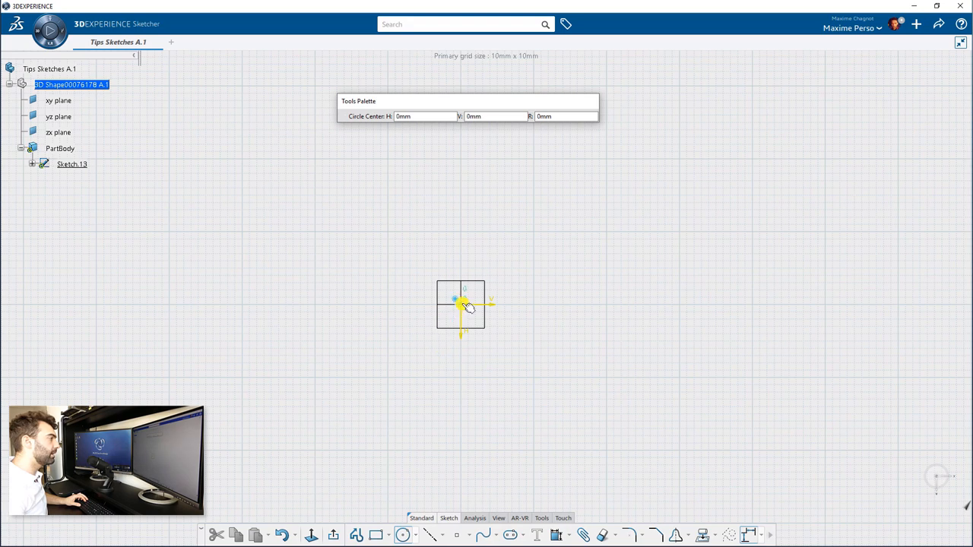
{"action": "left_click", "coordinate": [637, 383]}
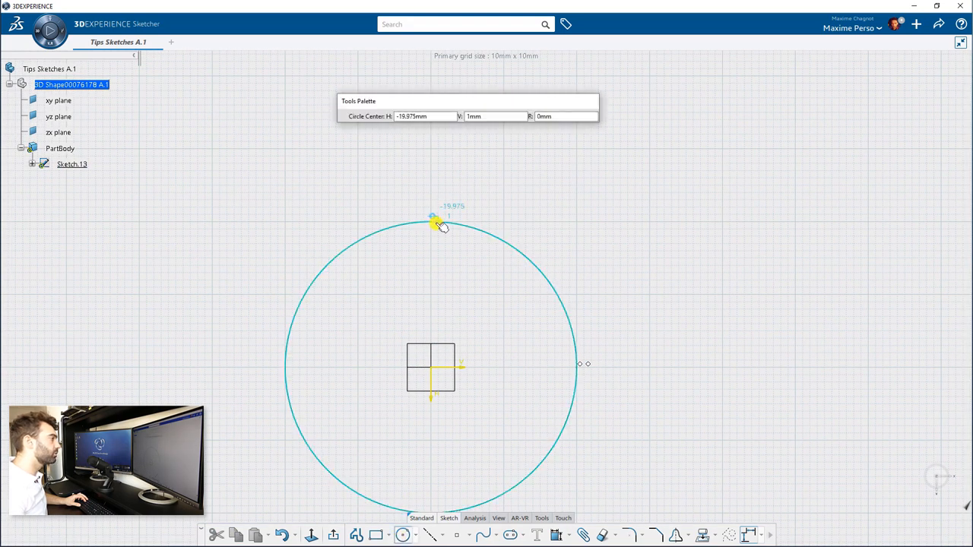
{"action": "left_click", "coordinate": [432, 222]}
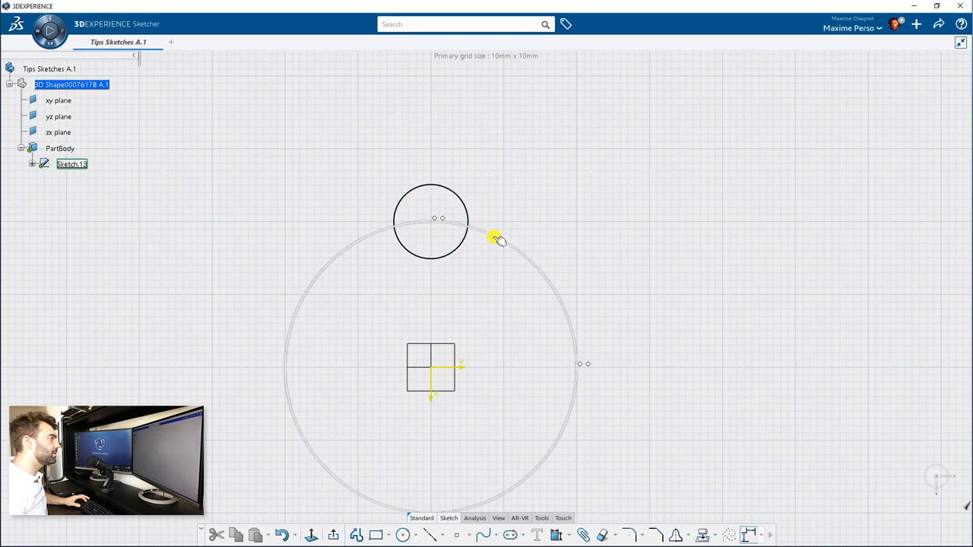
{"action": "left_click", "coordinate": [494, 234]}
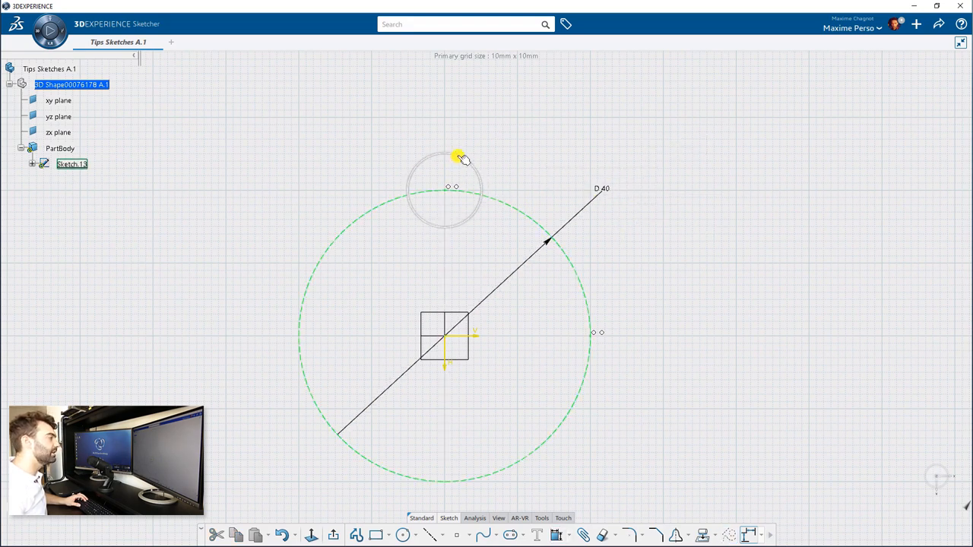
{"action": "left_click", "coordinate": [444, 155]}
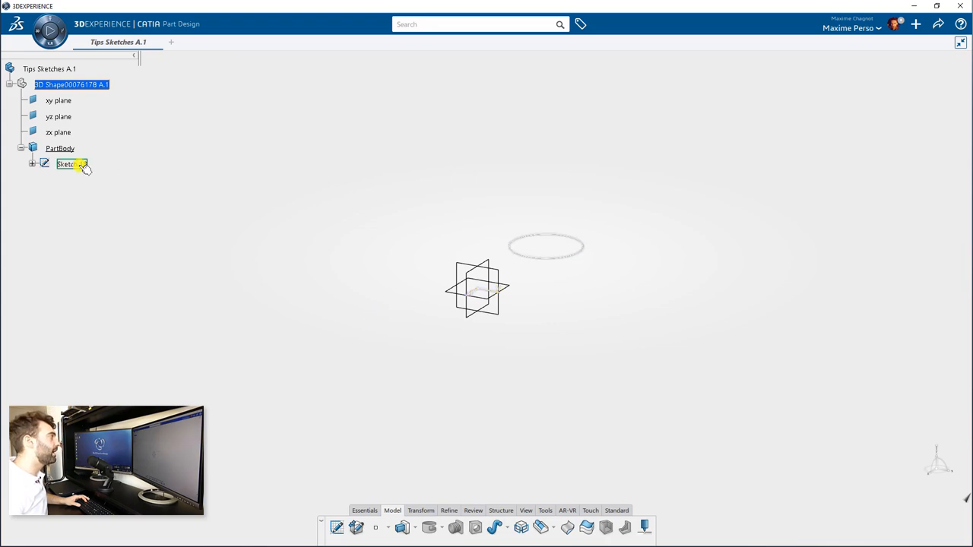
{"action": "double_click", "coordinate": [65, 164]}
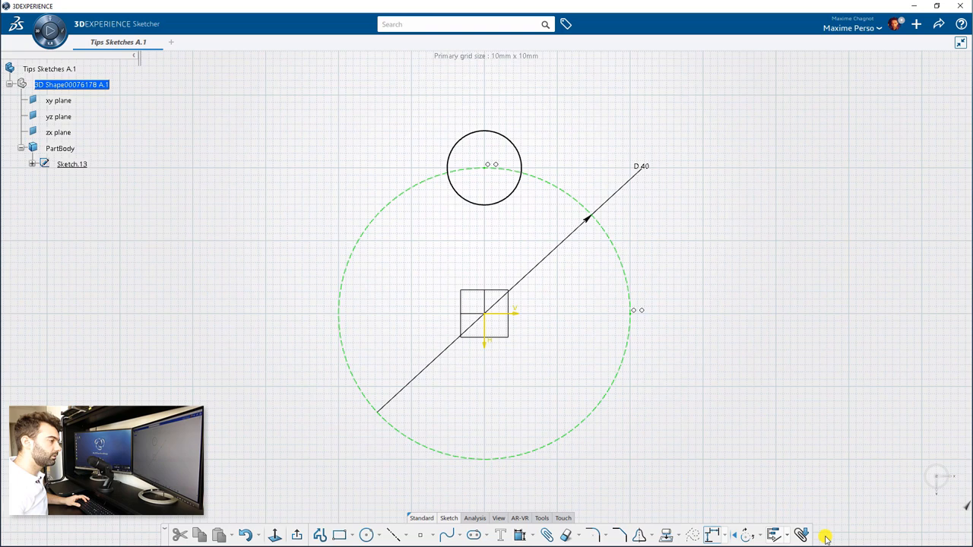
Mark the dashed construction circle (Circle.1) as an output feature of the sketch.
{"action": "left_click", "coordinate": [801, 535]}
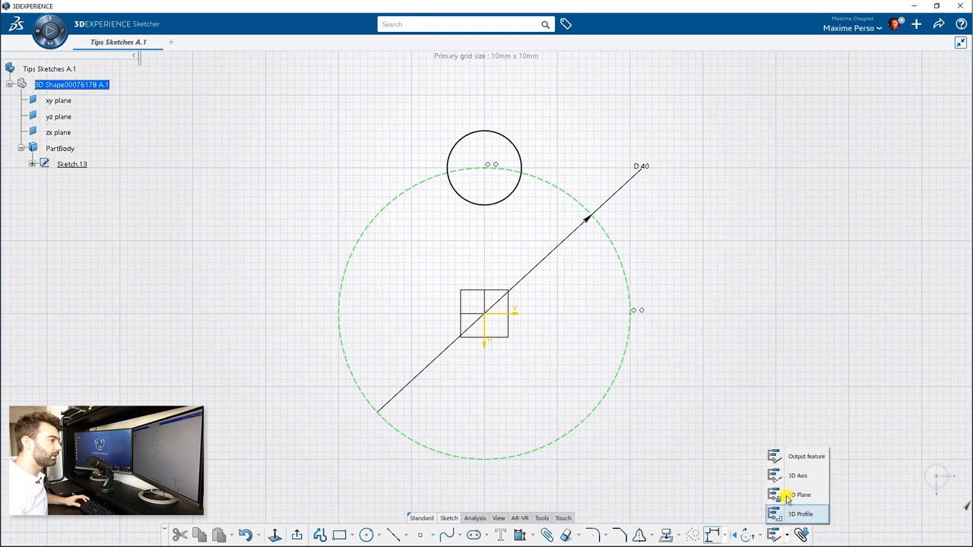
{"action": "left_click", "coordinate": [632, 313]}
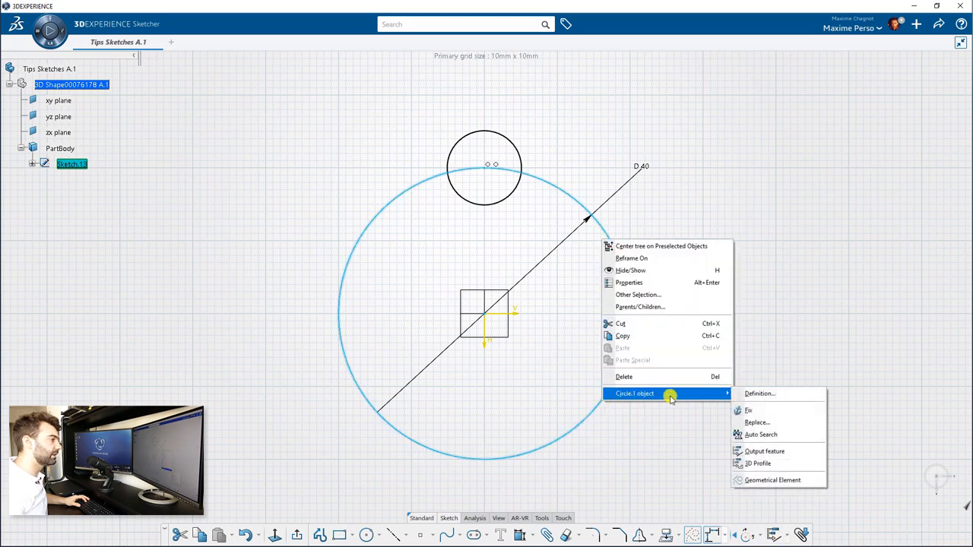
{"action": "left_click", "coordinate": [765, 450]}
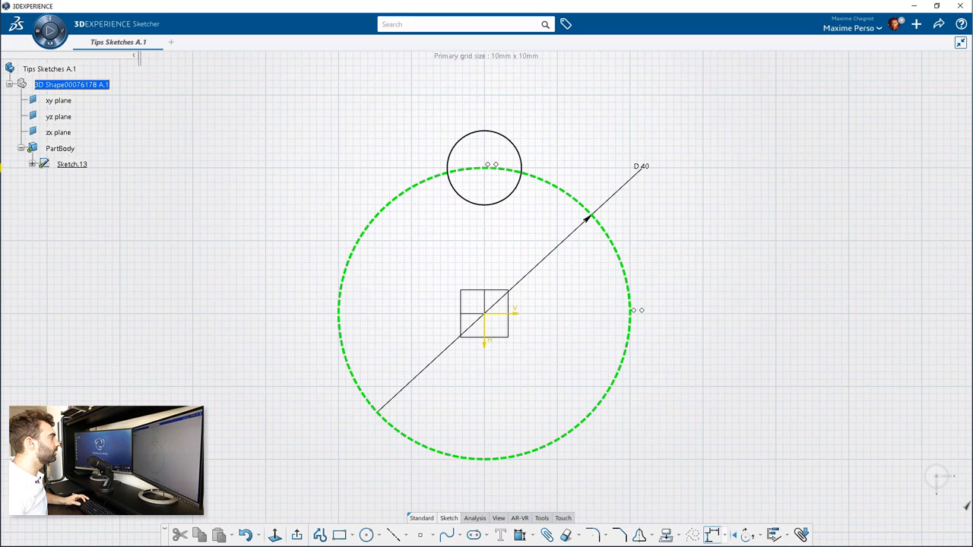
{"action": "left_click", "coordinate": [44, 165]}
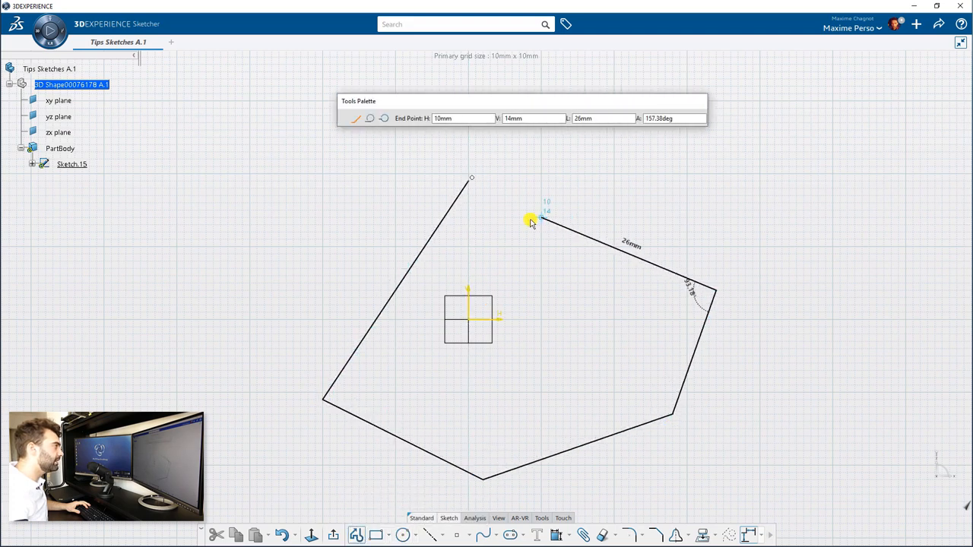
Draw the fifth edge of the polyline back toward its starting corner, left unjoined.
{"action": "left_click_drag", "start_coordinate": [540, 221], "coordinate": [477, 249]}
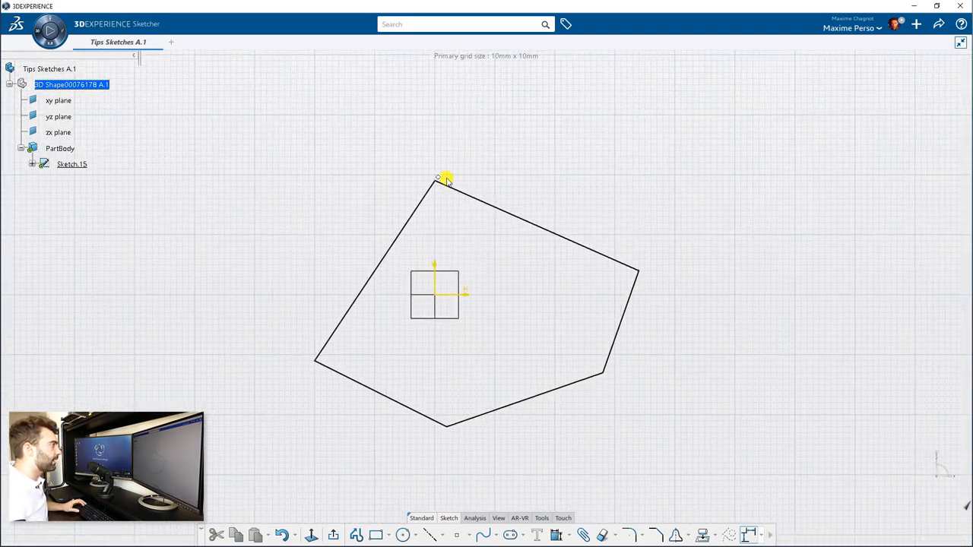
{"action": "mouse_move", "coordinate": [449, 243]}
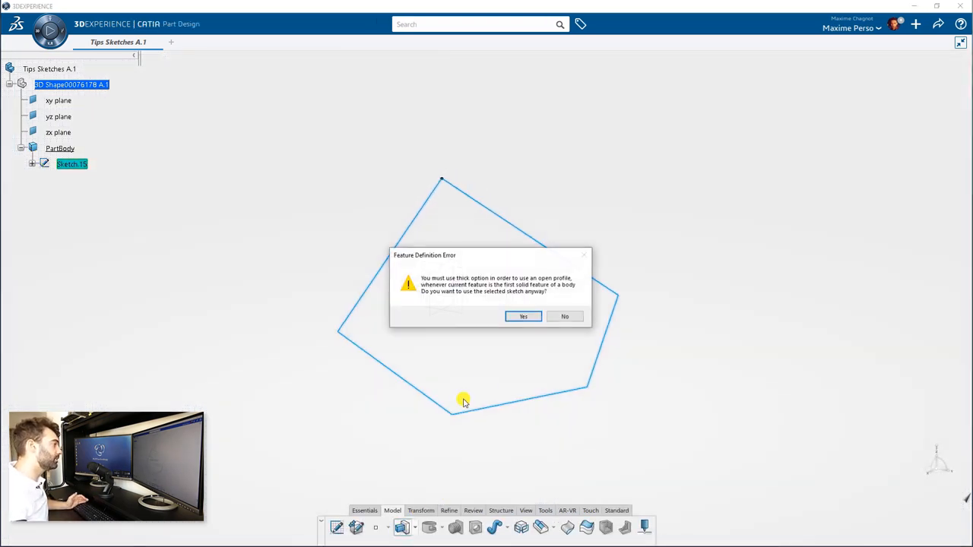
{"action": "mouse_move", "coordinate": [523, 316]}
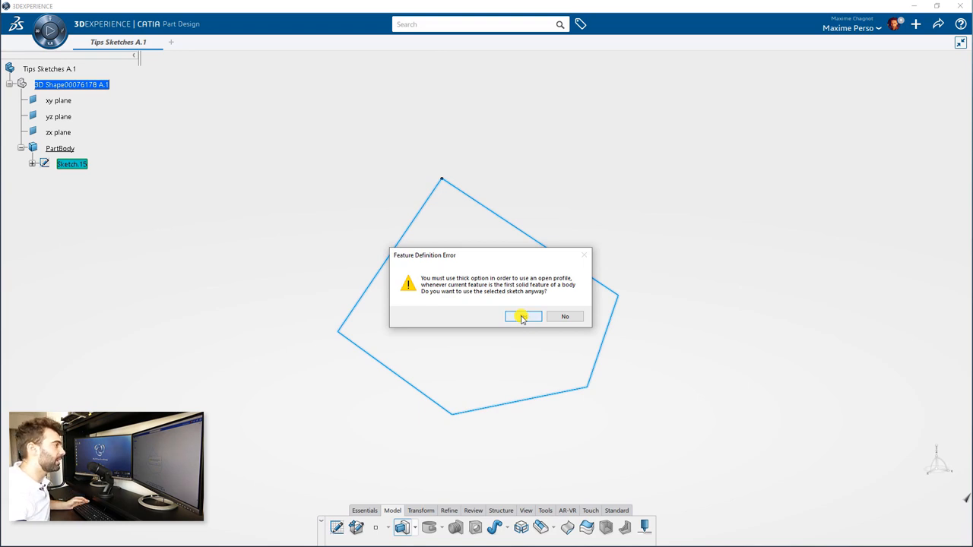
Accept the open-profile warning, then cancel the Pad Definition without creating a pad.
{"action": "left_click", "coordinate": [523, 317]}
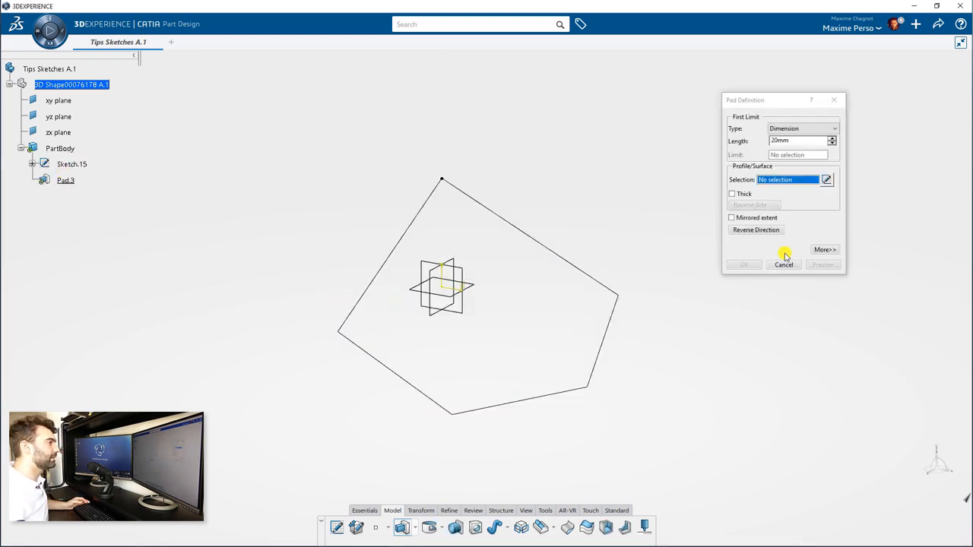
{"action": "left_click", "coordinate": [785, 264]}
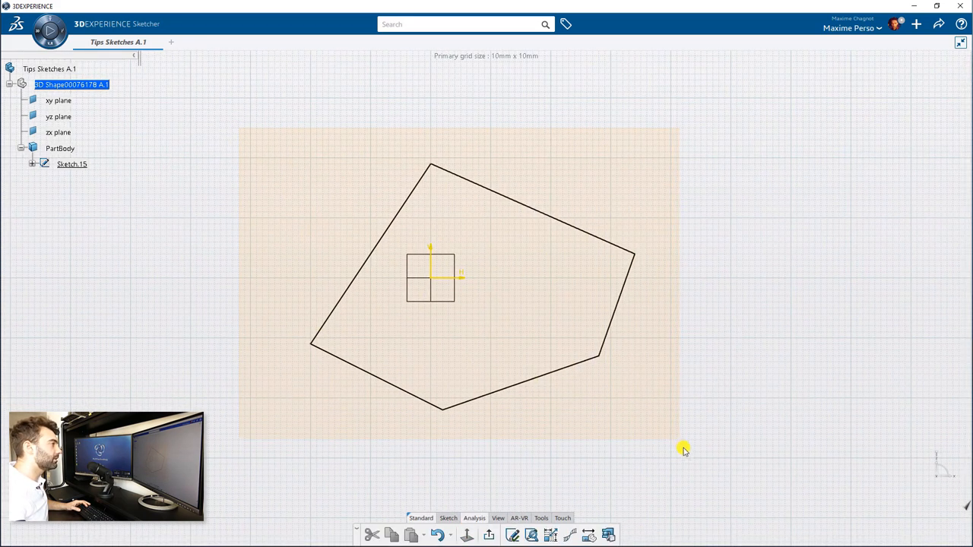
Run Sketch Analysis on all geometry, close the open polygon profile, and view the under-constrained diagnostic.
{"action": "left_click", "coordinate": [515, 535]}
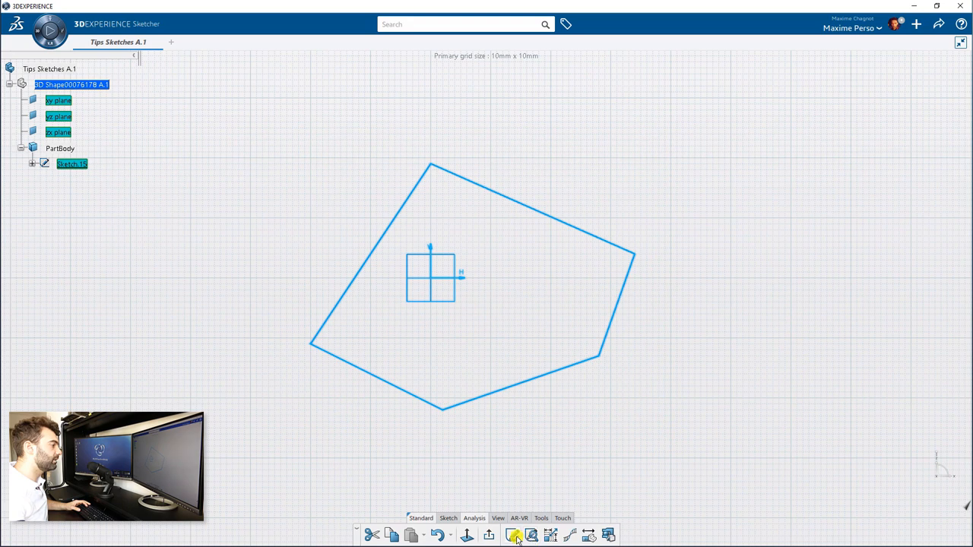
{"action": "left_click", "coordinate": [514, 535]}
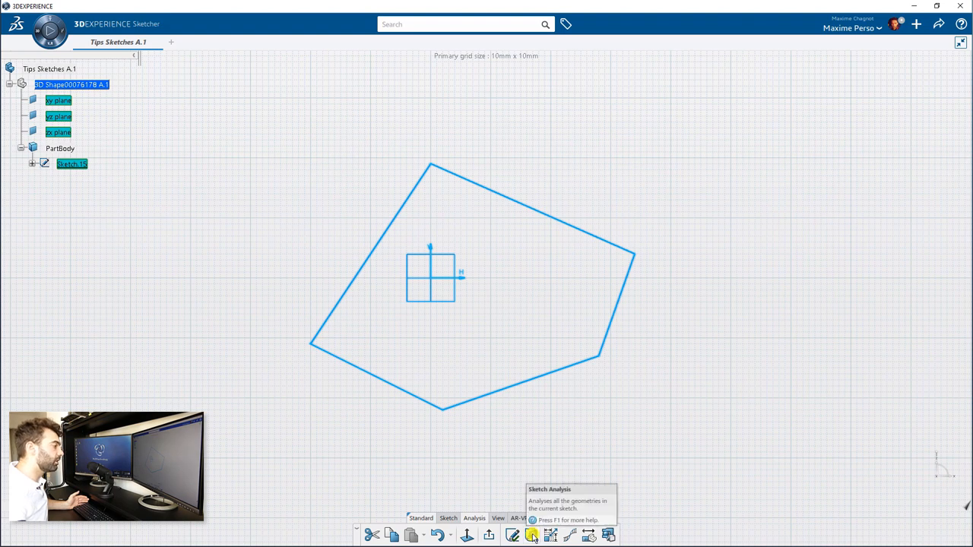
{"action": "left_click", "coordinate": [533, 536]}
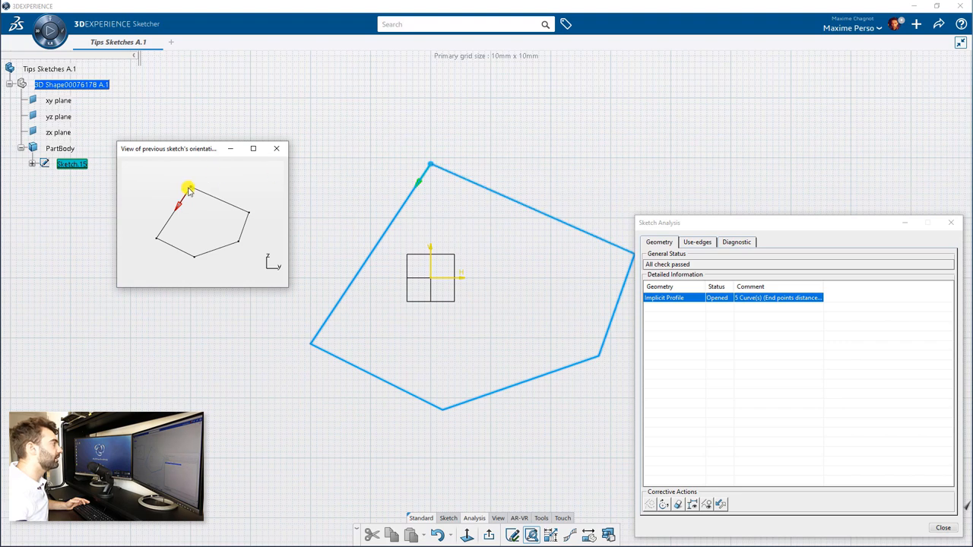
{"action": "mouse_move", "coordinate": [487, 251]}
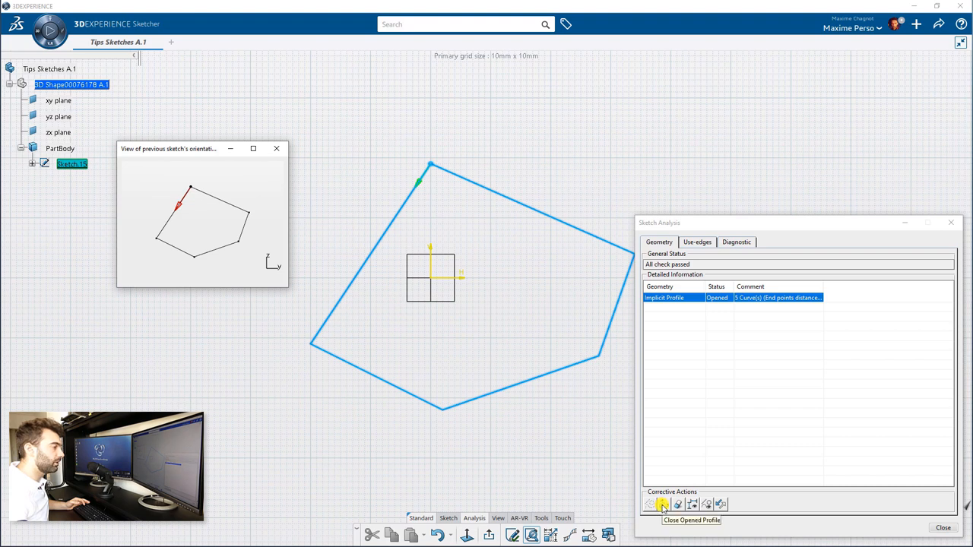
{"action": "left_click", "coordinate": [662, 504]}
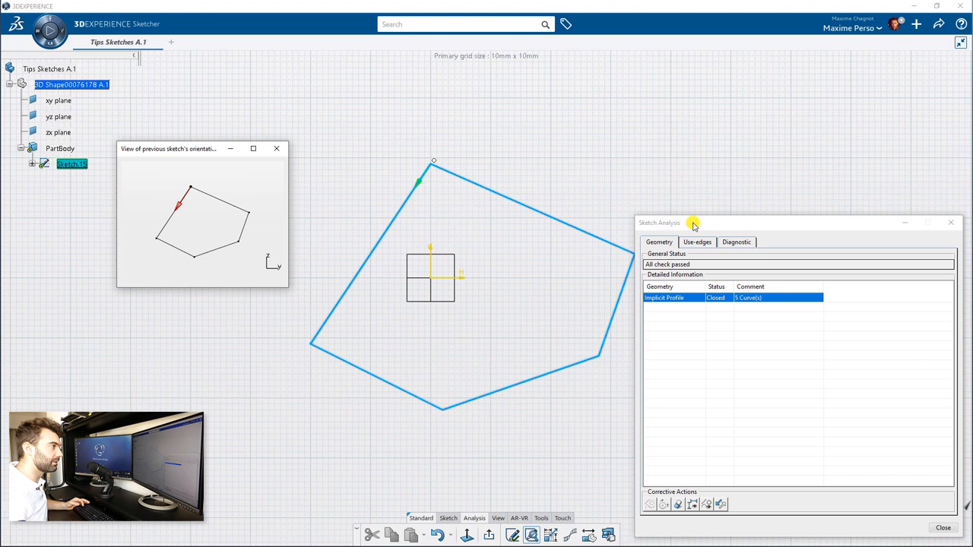
{"action": "left_click", "coordinate": [736, 242]}
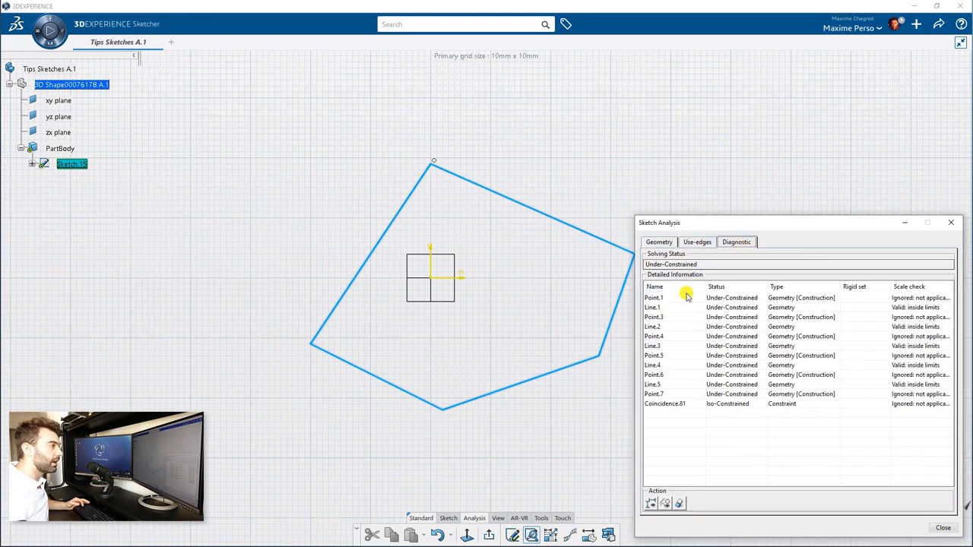
{"action": "mouse_move", "coordinate": [696, 296]}
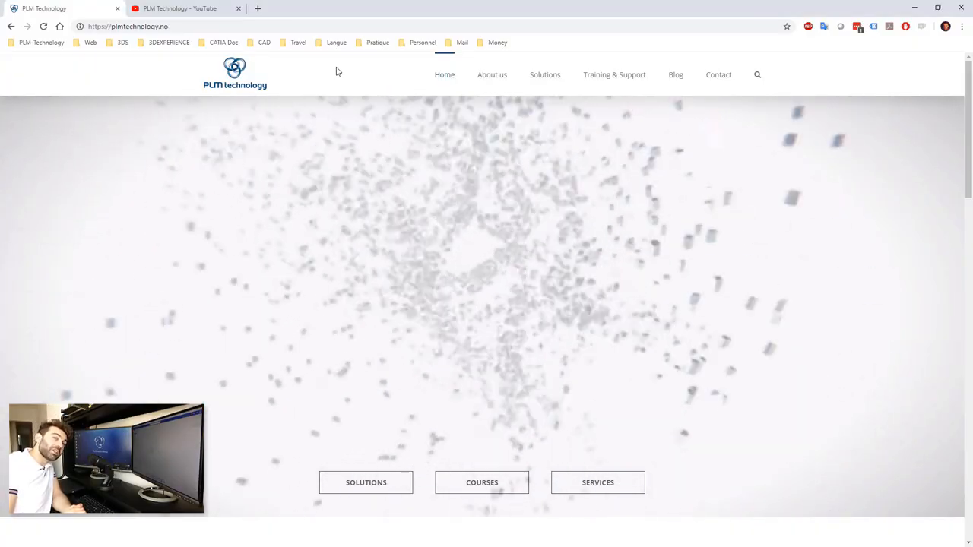
Browse the Training & Support and Blog pages, then list the PLM Technology YouTube channel's videos.
{"action": "scroll", "scroll_direction": "down", "scroll_amount": 3}
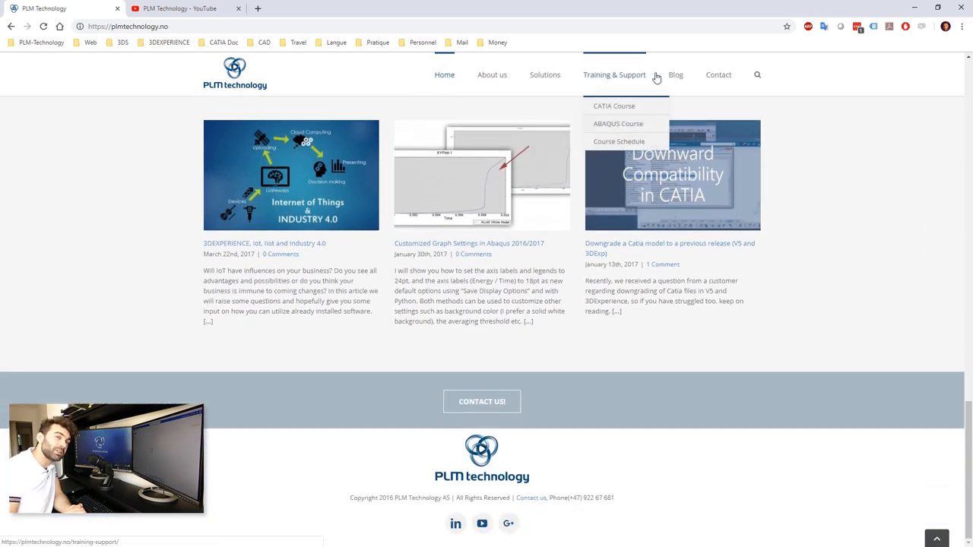
{"action": "left_click", "coordinate": [614, 74]}
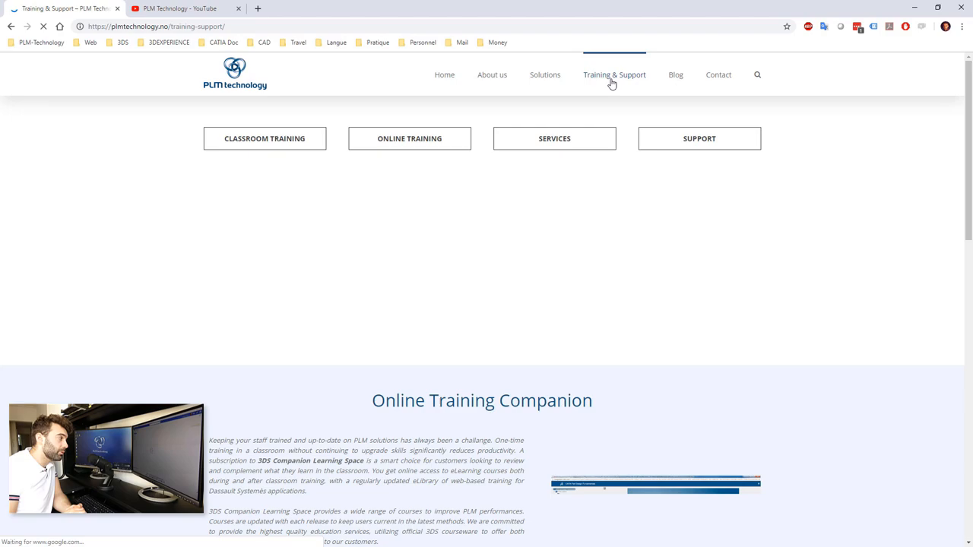
{"action": "left_click", "coordinate": [265, 138]}
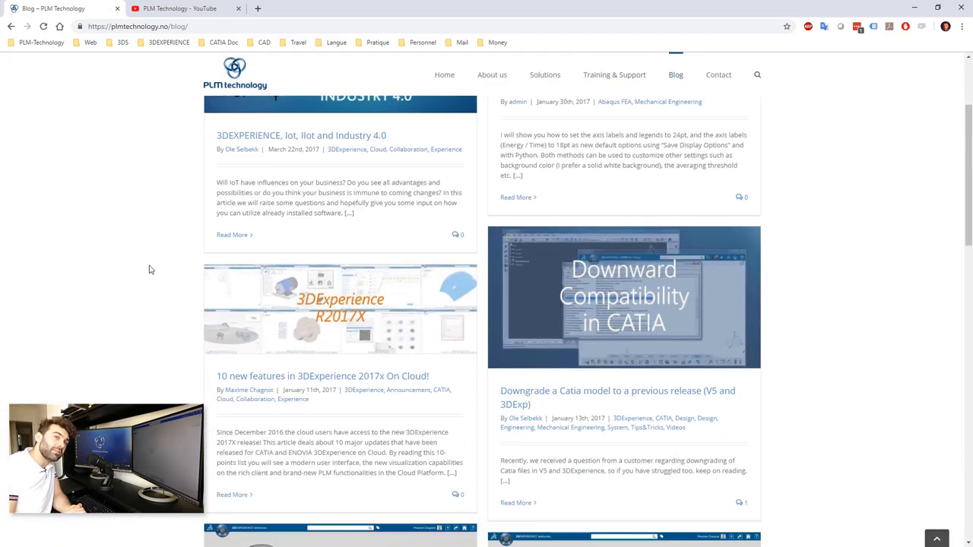
{"action": "left_click", "coordinate": [179, 9]}
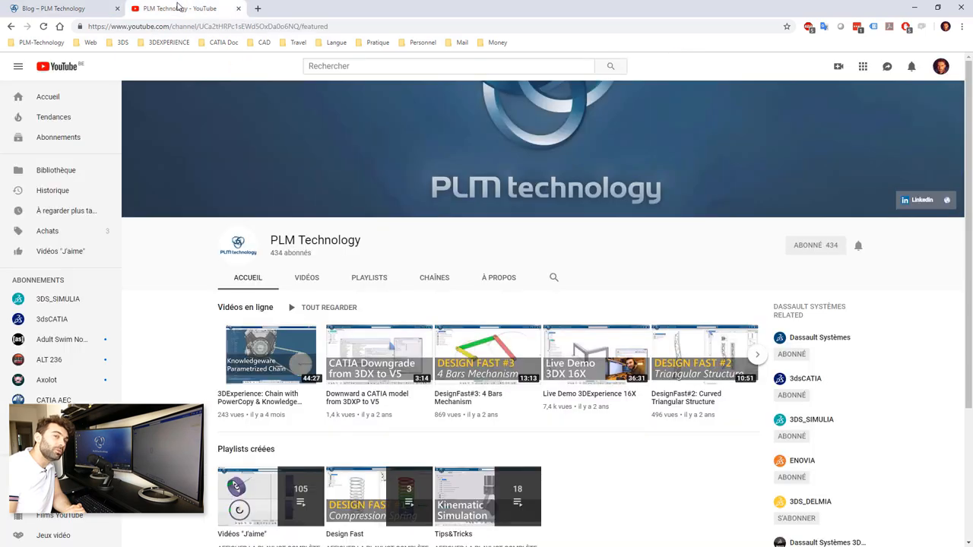
{"action": "left_click", "coordinate": [307, 277]}
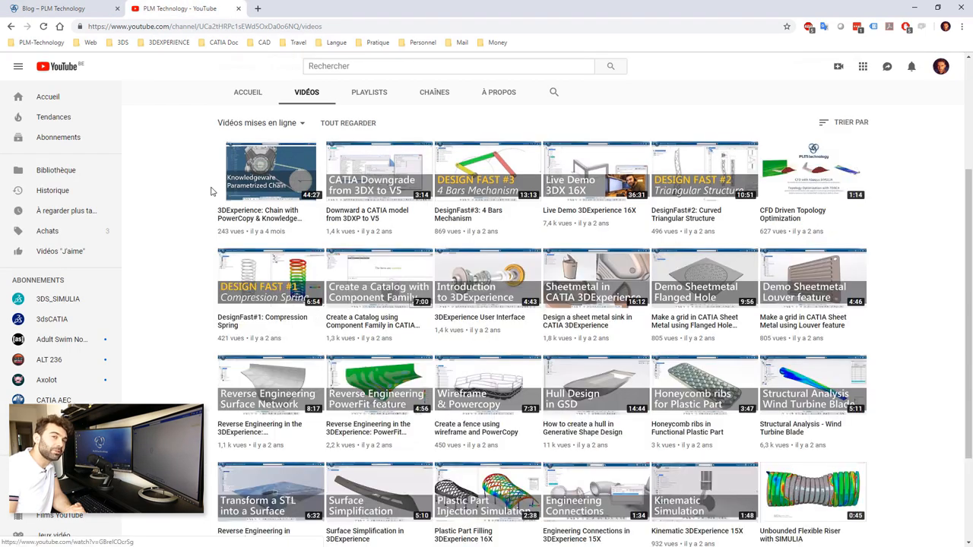